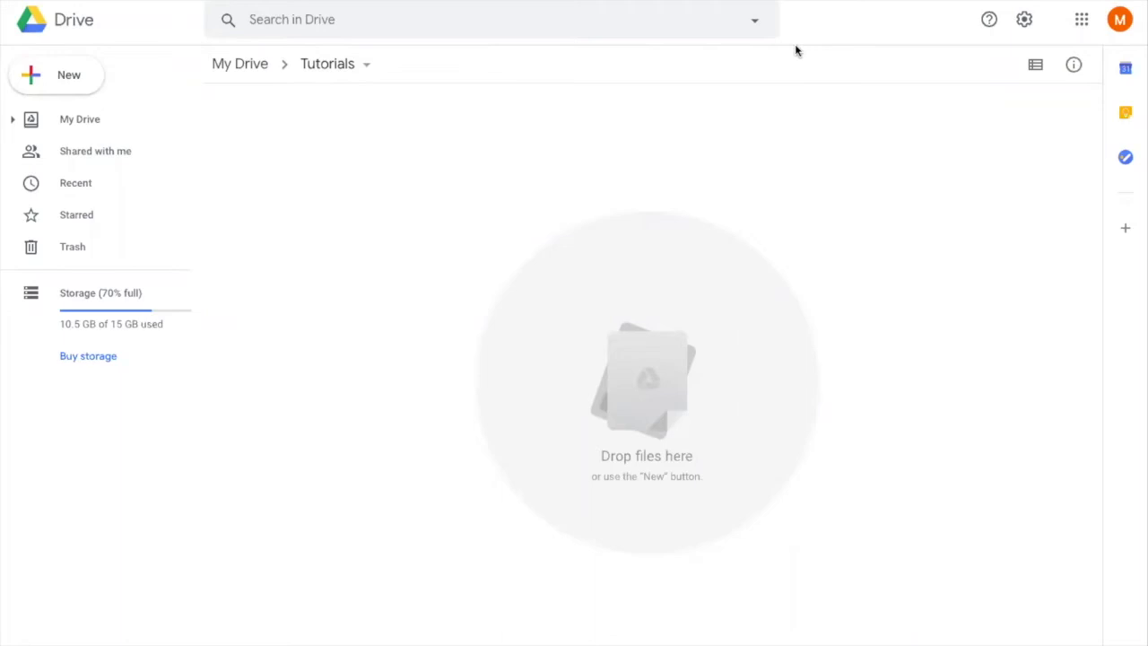
pyautogui.moveTo(482, 148)
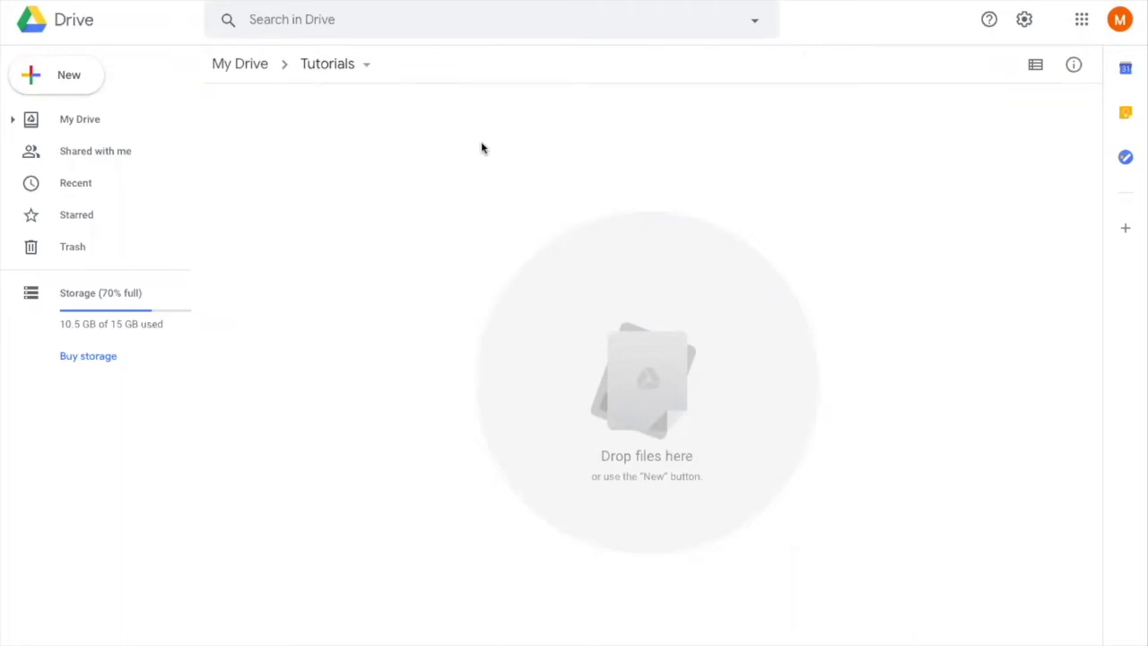
pyautogui.moveTo(485, 213)
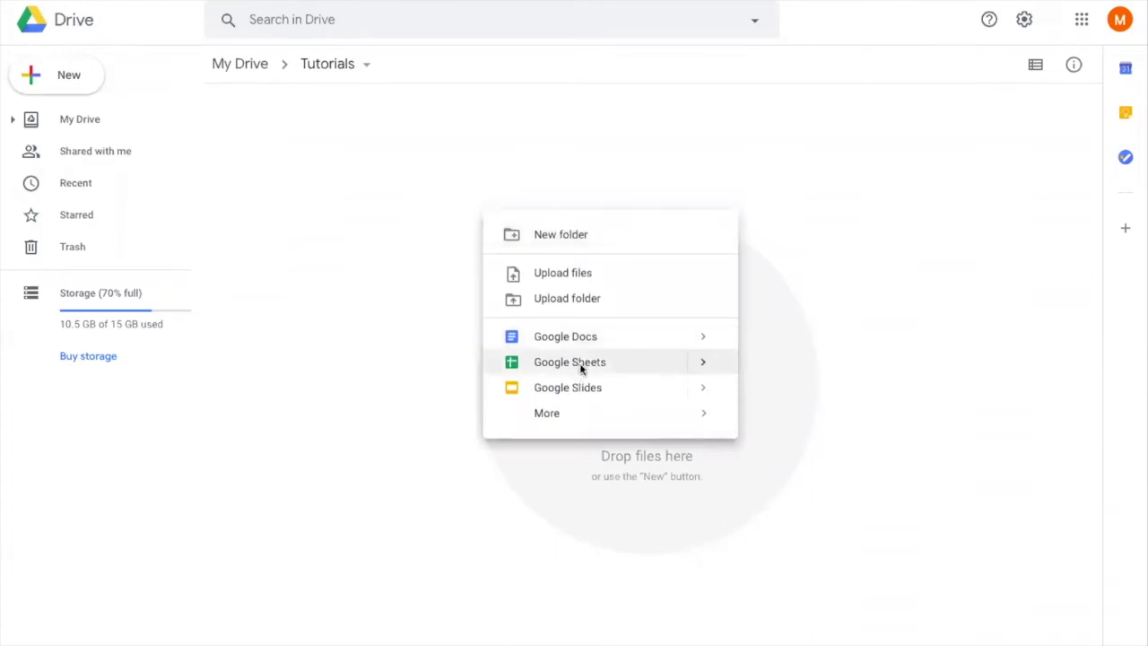
# Step: Create a blank Google Sheets spreadsheet and rename it 'OT Pay'
pyautogui.click(570, 362)
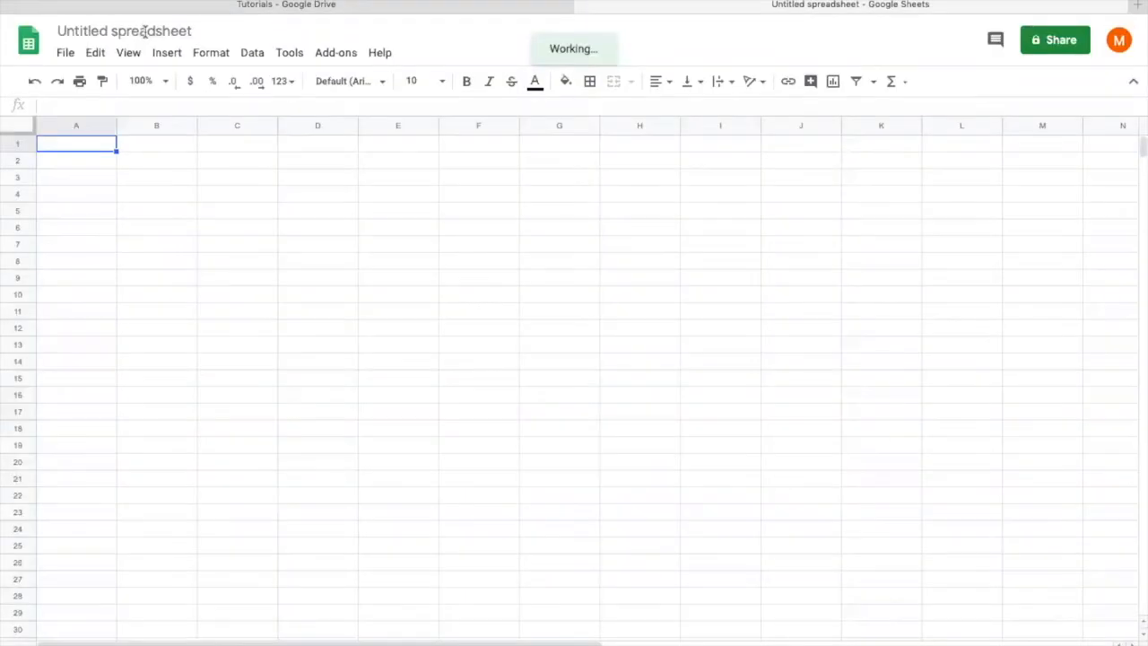
pyautogui.click(124, 32)
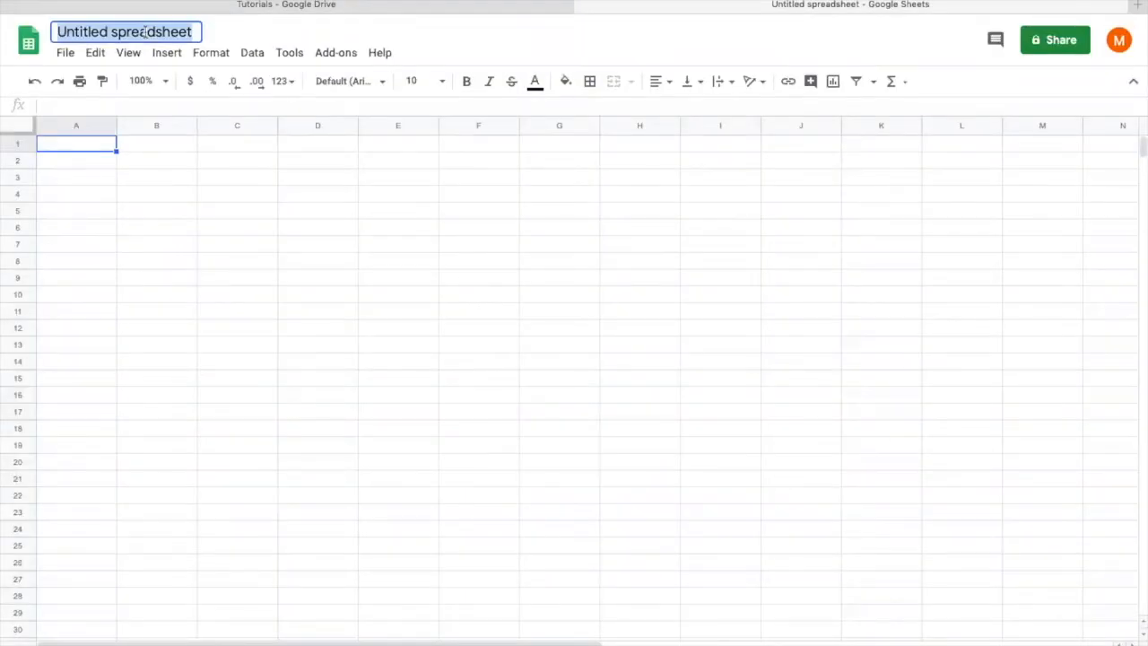
pyautogui.write('OT Pay')
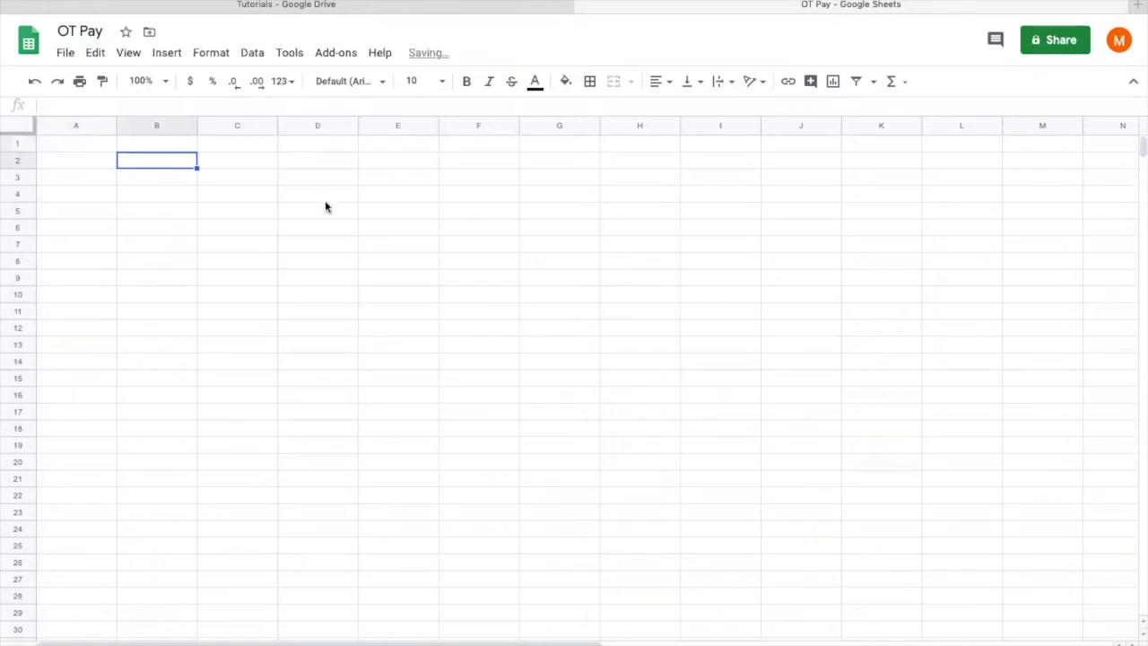
pyautogui.moveTo(330, 208)
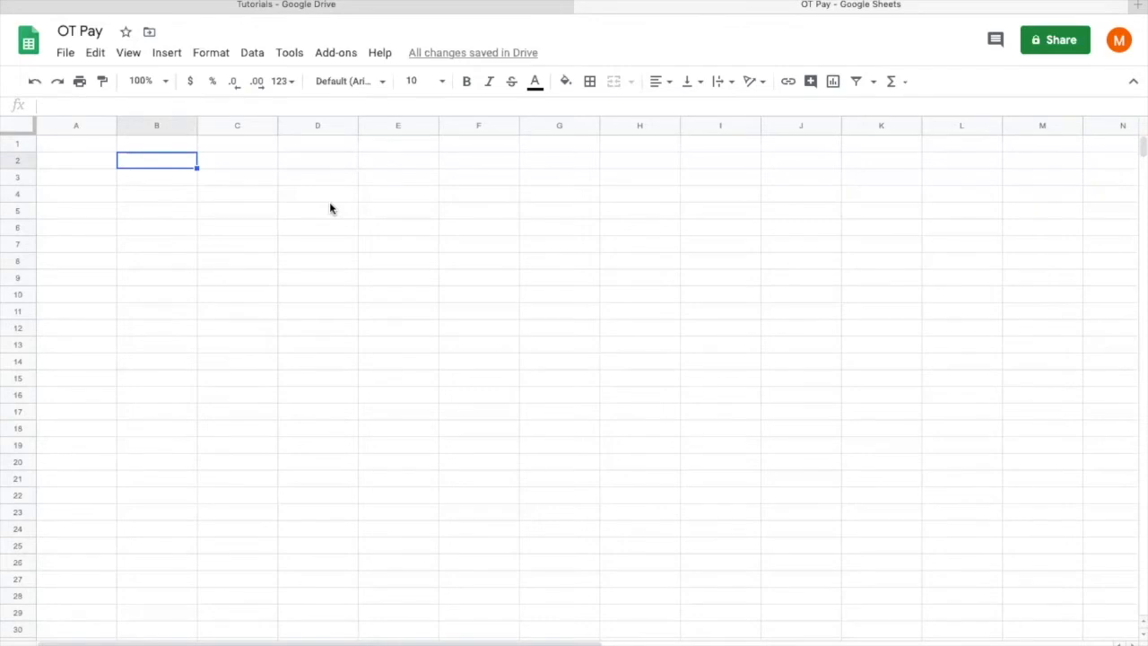
# Step: Enter headers Date, Day, Knock off time, Time you left, OT hours in B2:F2
pyautogui.write('Date')
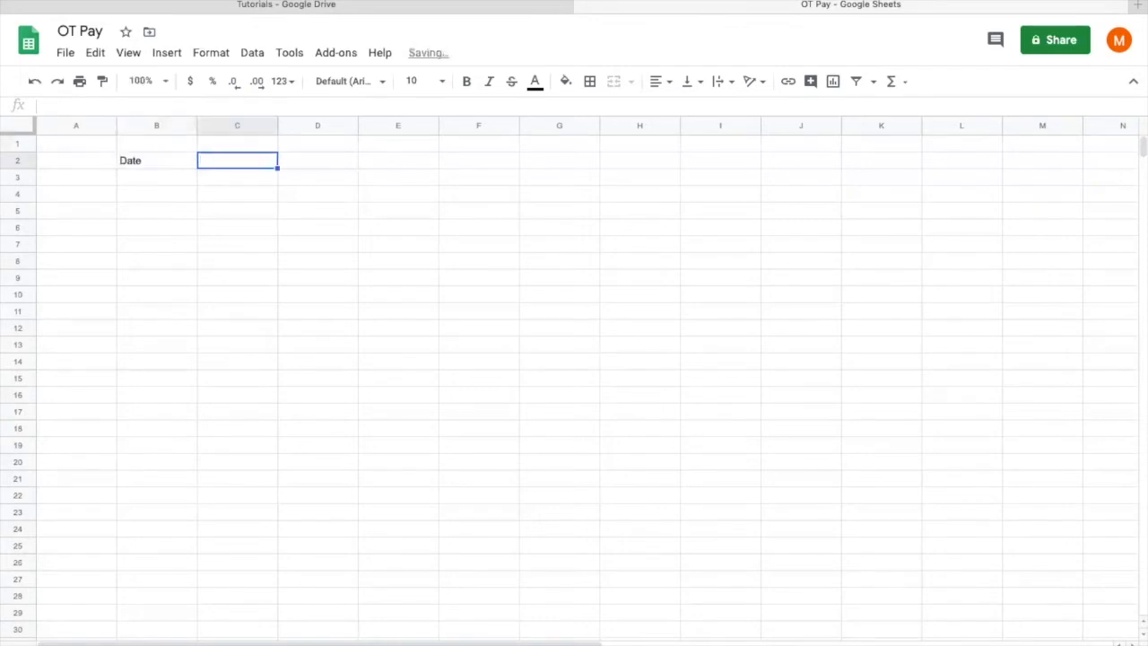
pyautogui.write('Day')
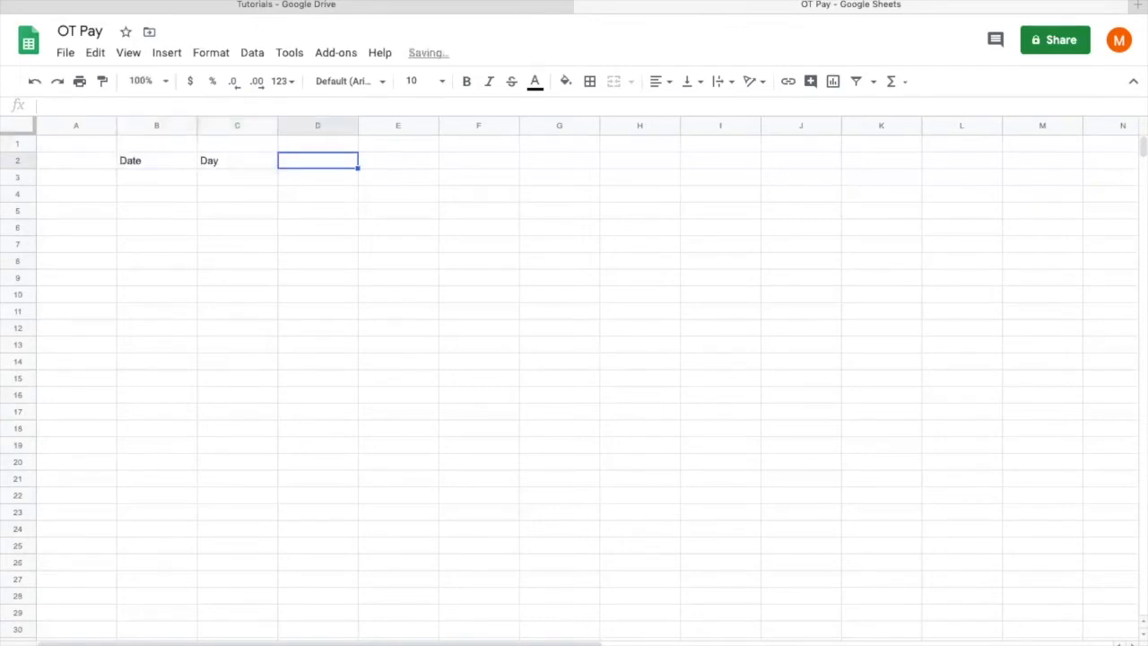
pyautogui.write('Tim')
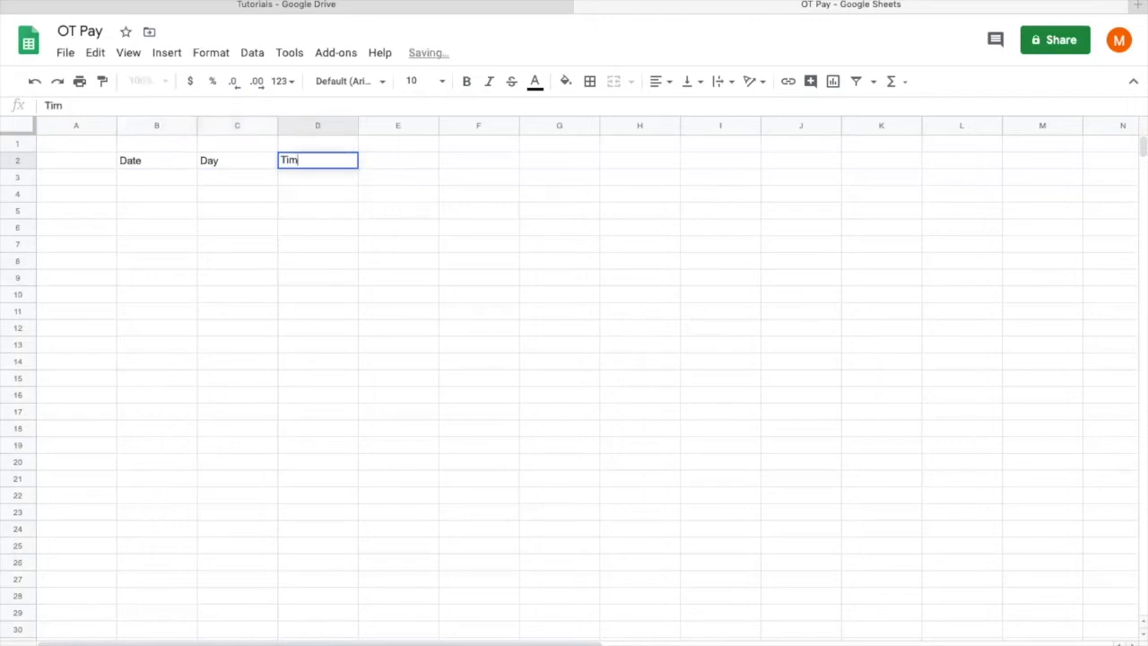
pyautogui.write('e O')
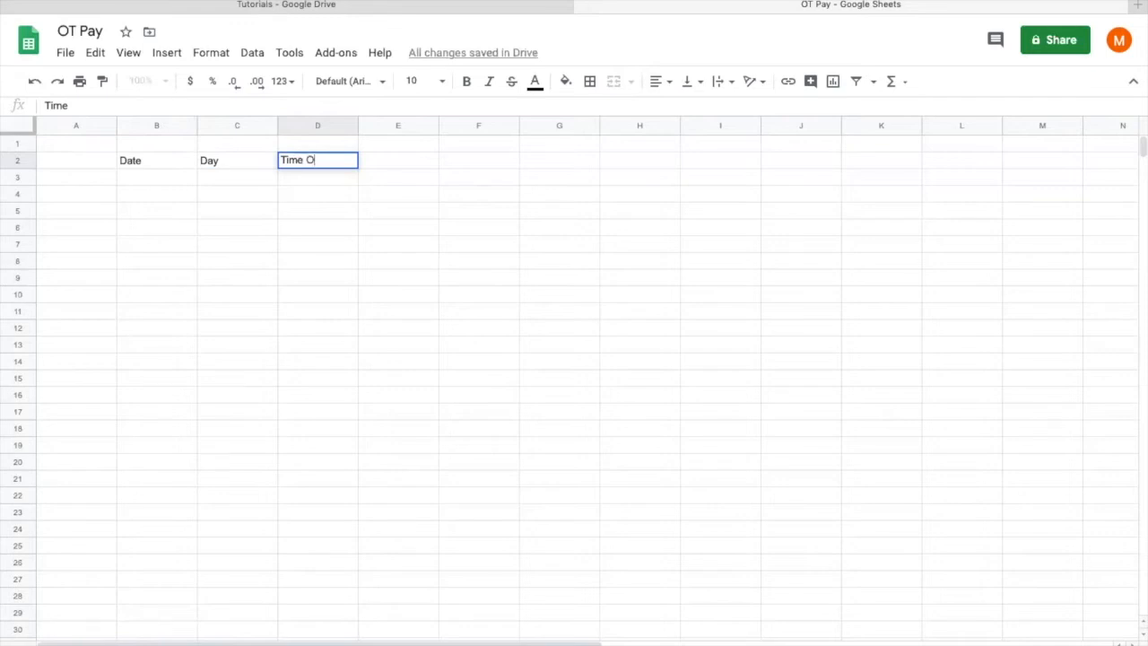
pyautogui.write('ut')
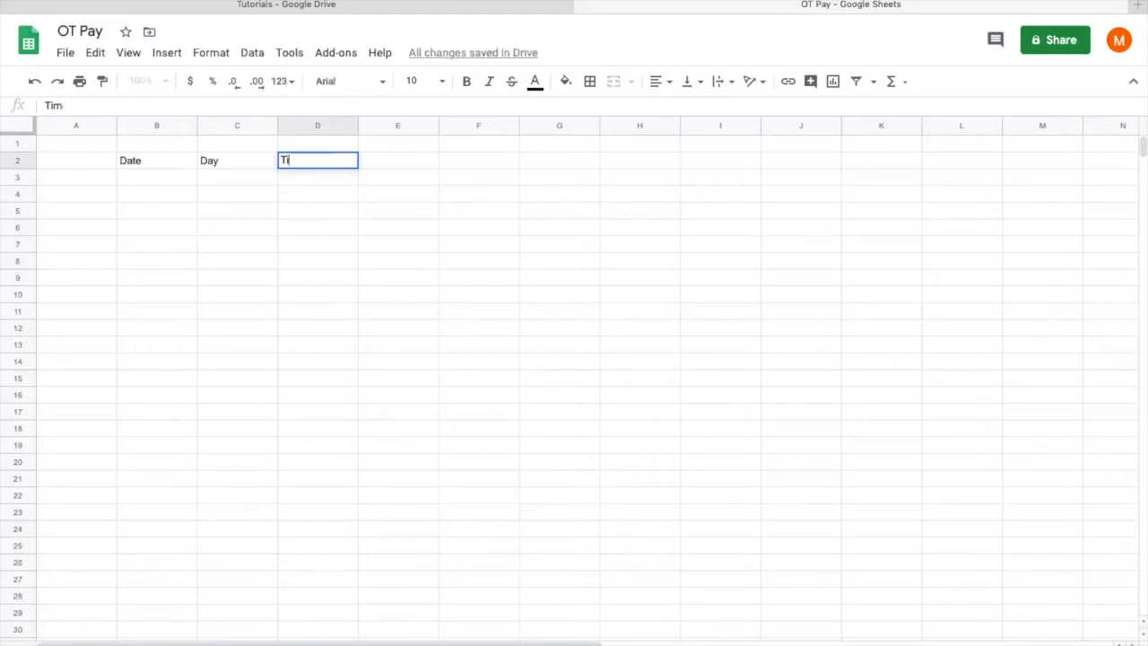
pyautogui.write('Knock off time')
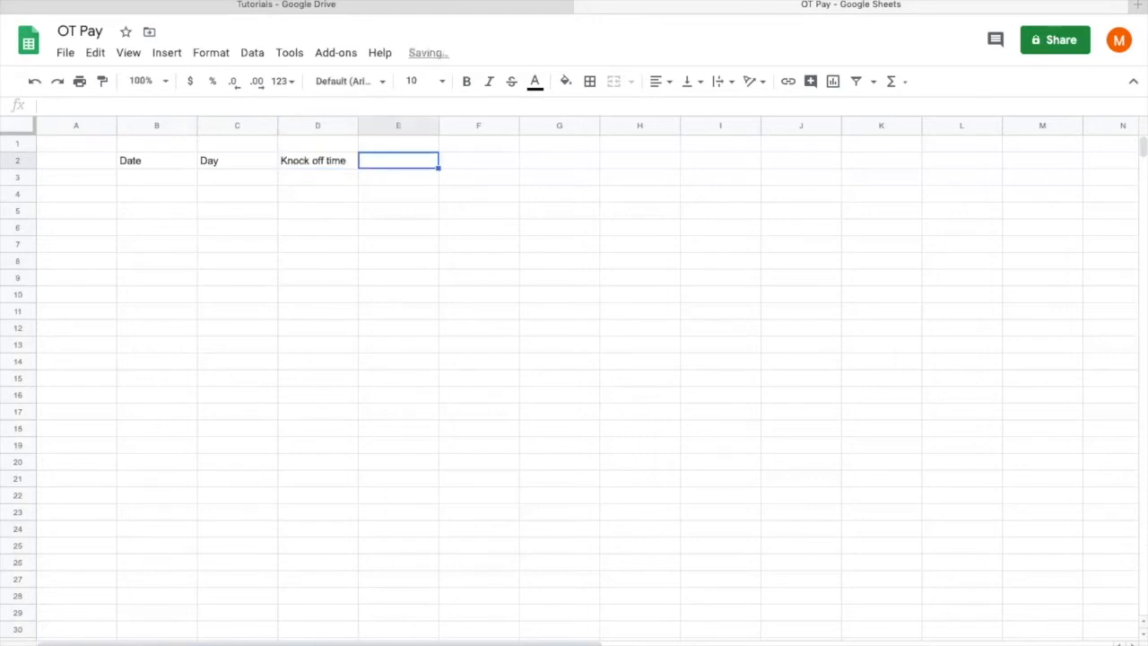
pyautogui.write('Time')
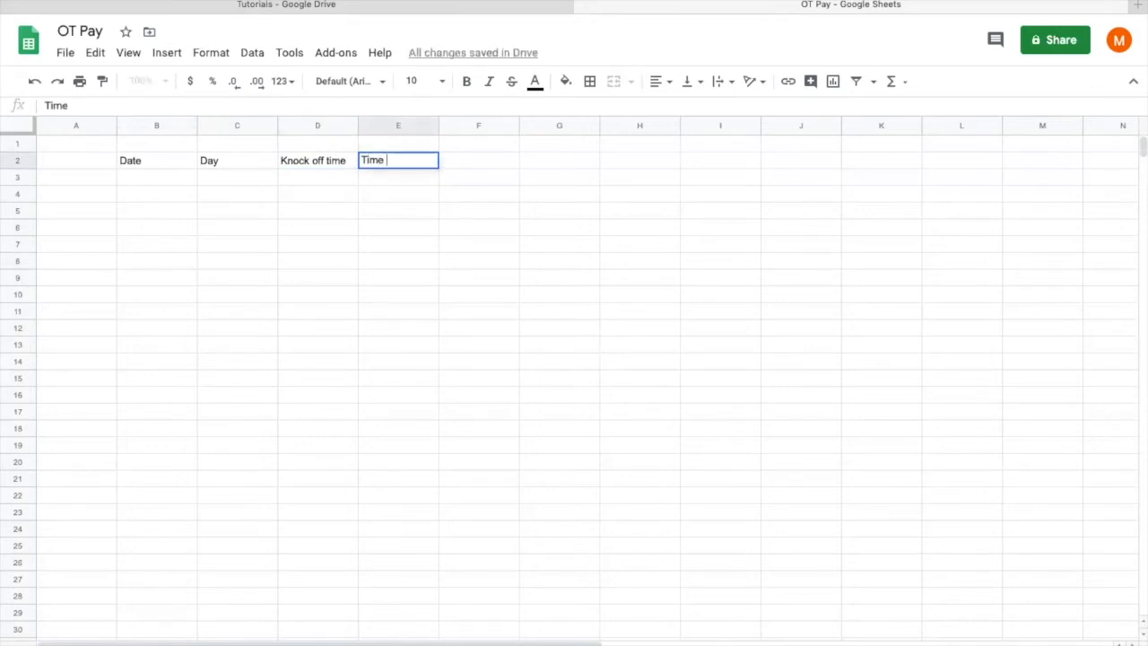
pyautogui.write('you left')
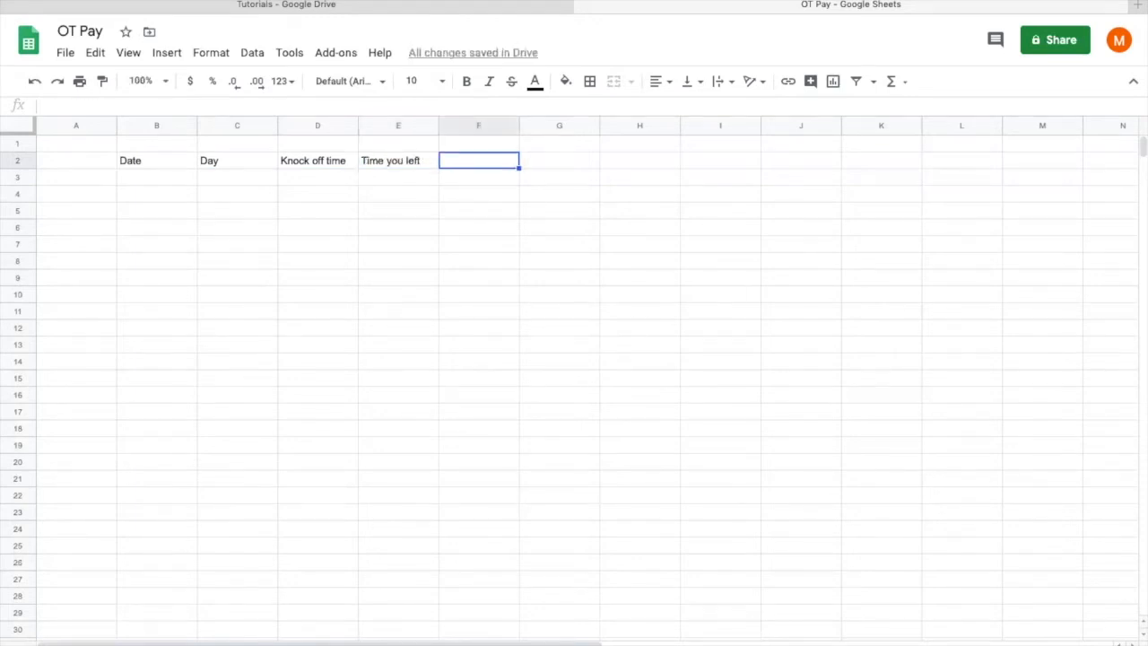
pyautogui.write('OT ho')
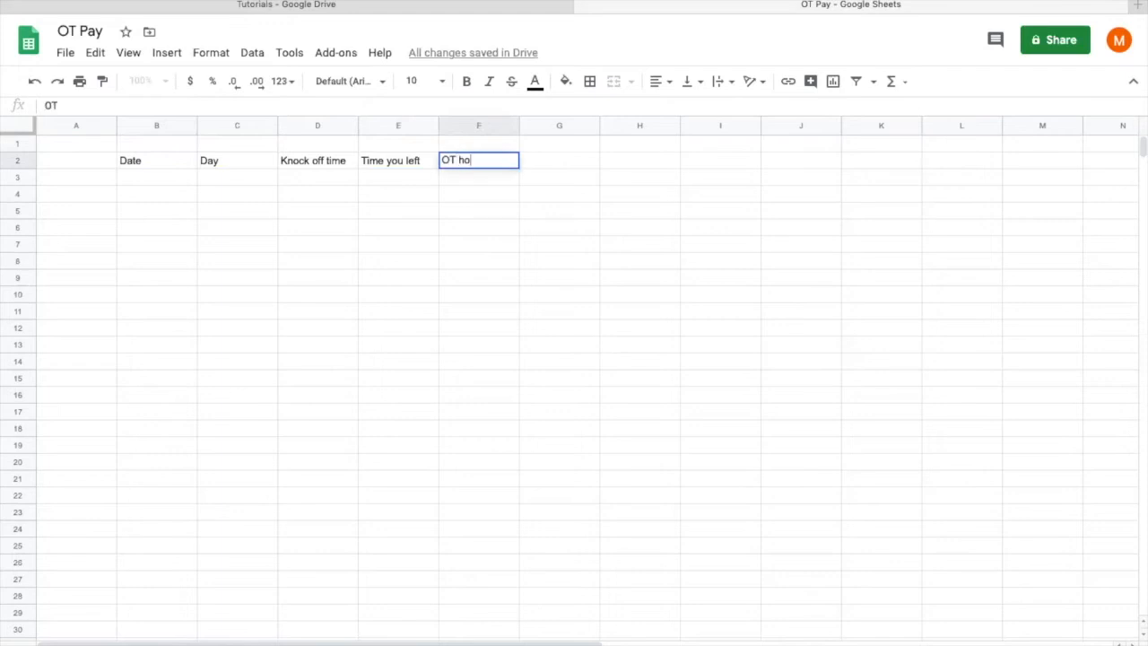
pyautogui.press('enter')
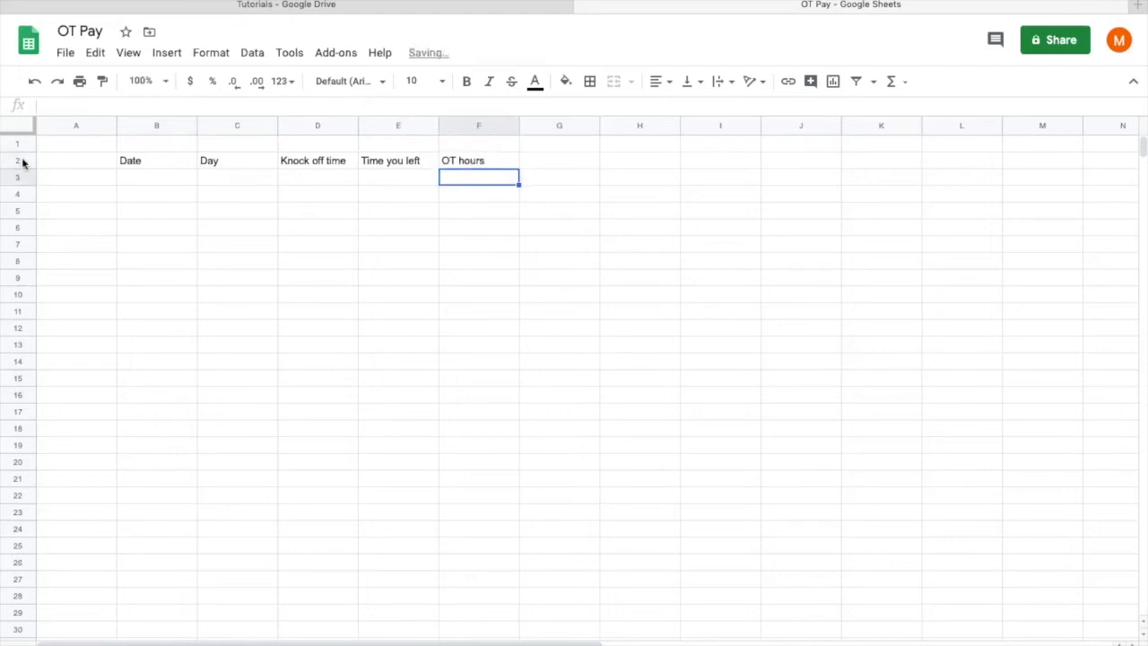
# Step: Make header row 2 bold and centred, with a bottom border
pyautogui.click(17, 161)
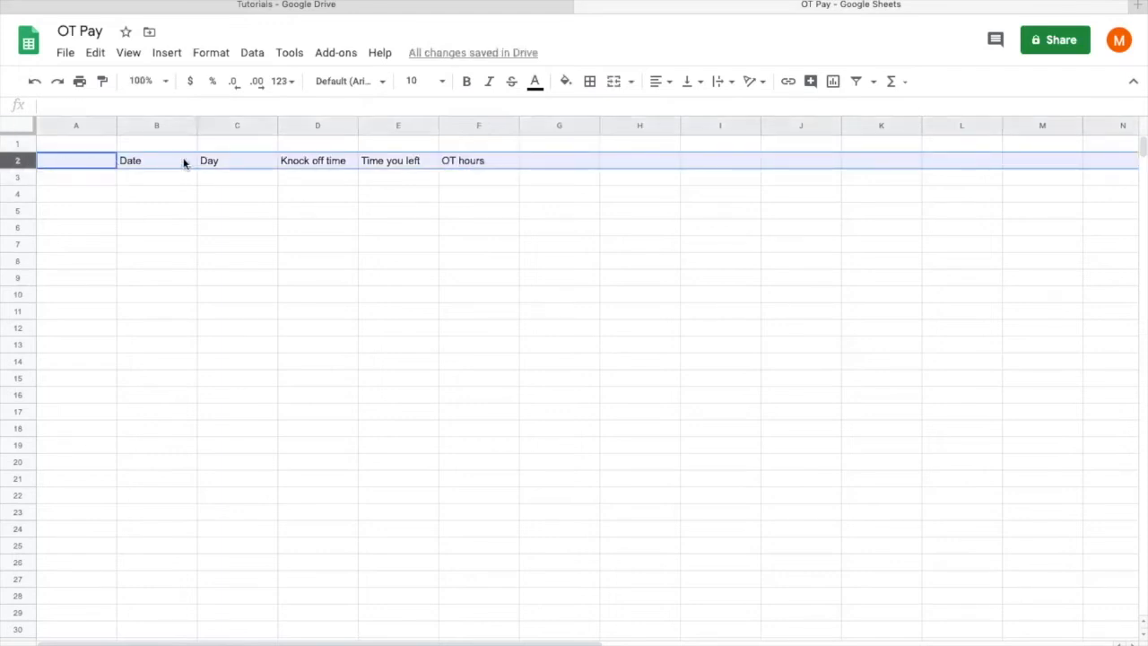
pyautogui.click(467, 81)
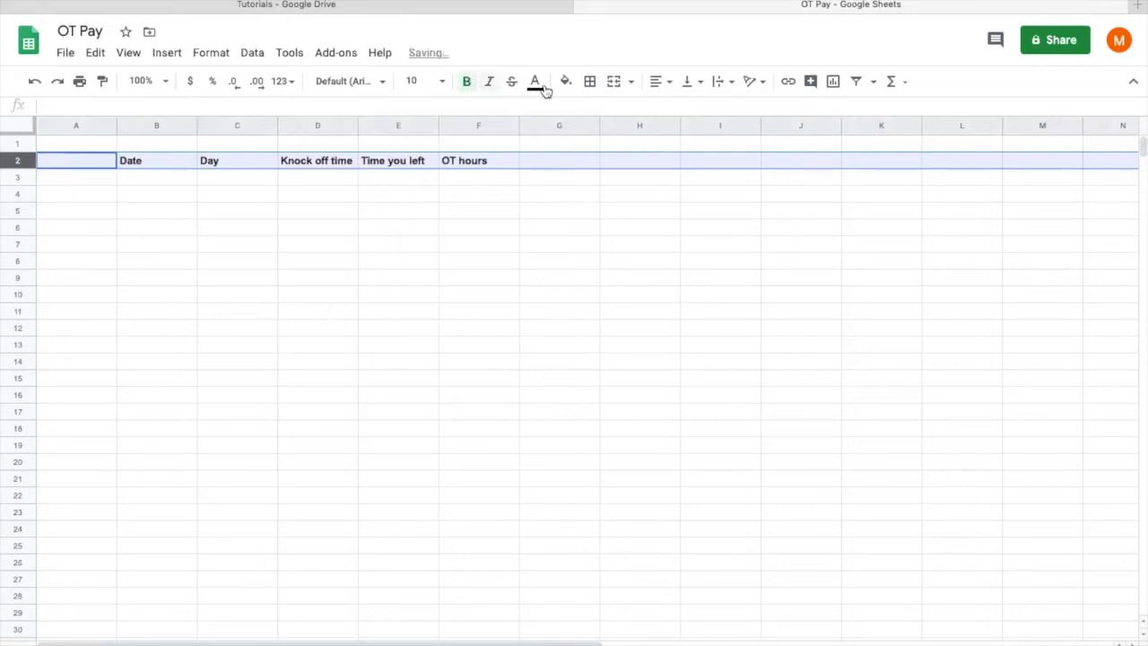
pyautogui.click(589, 81)
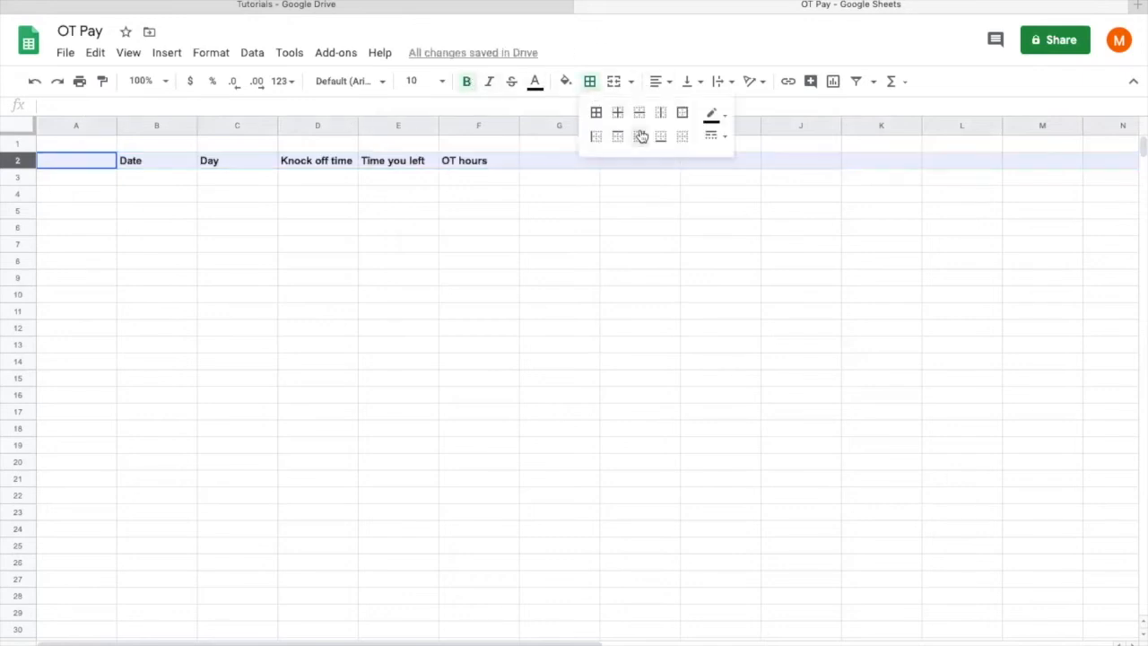
pyautogui.click(660, 136)
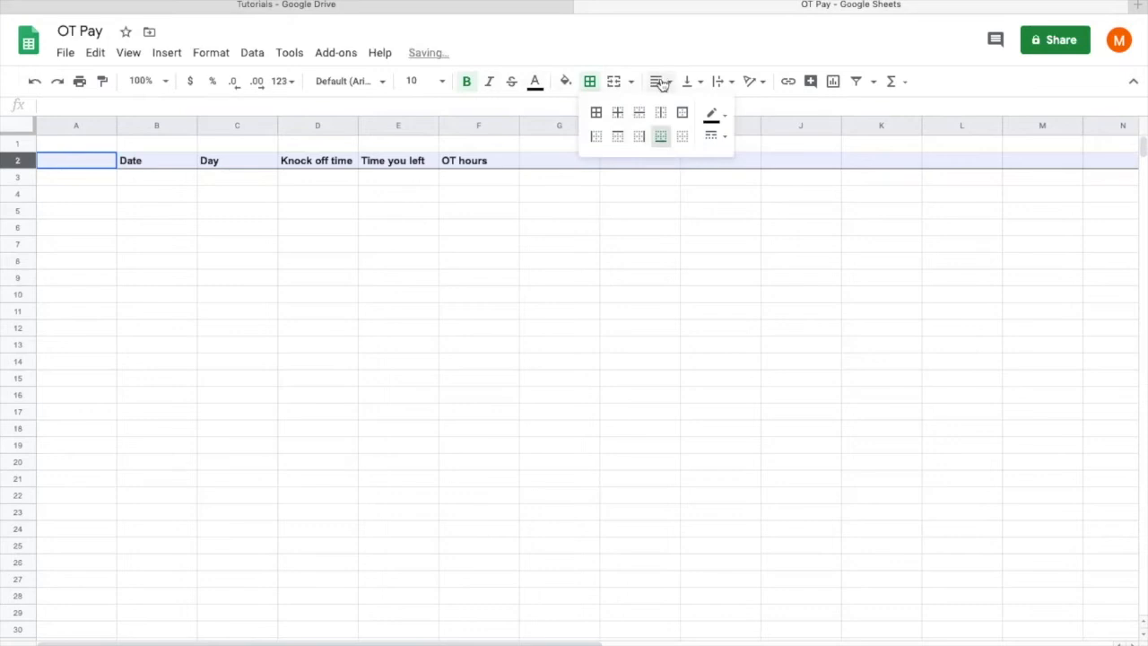
pyautogui.click(660, 135)
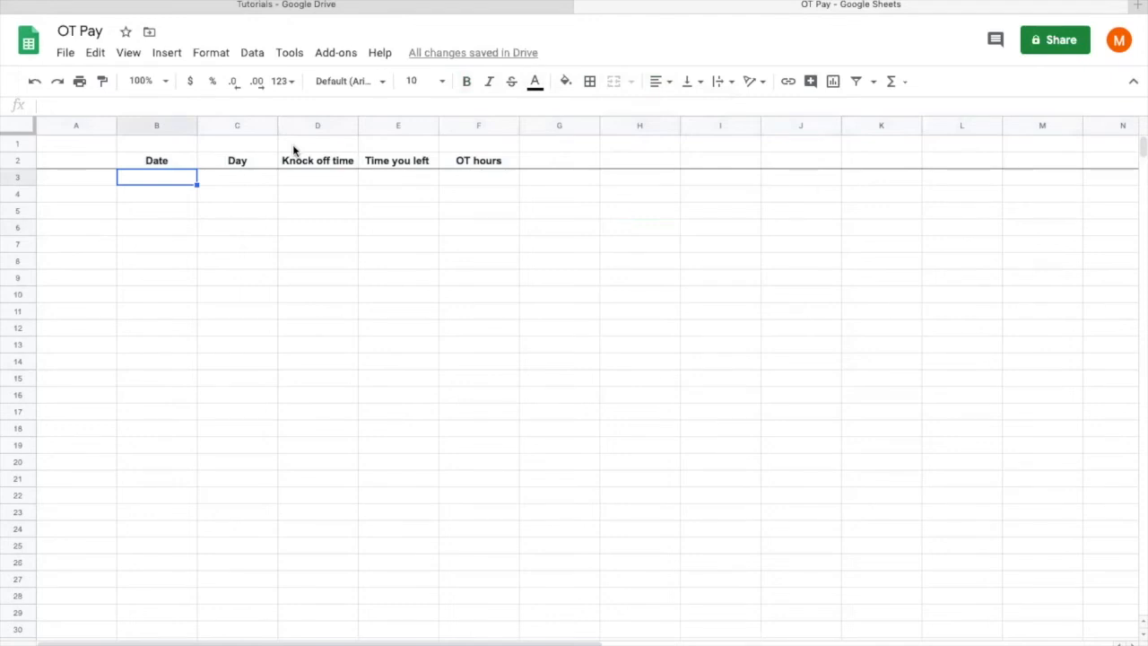
pyautogui.moveTo(287, 189)
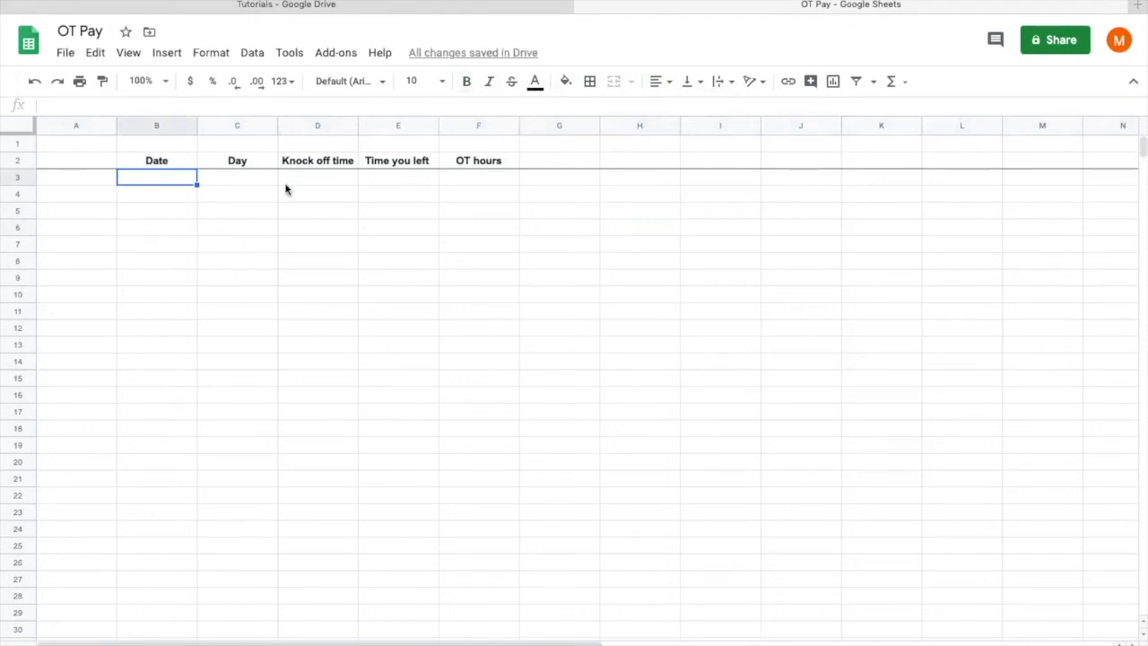
pyautogui.moveTo(179, 183)
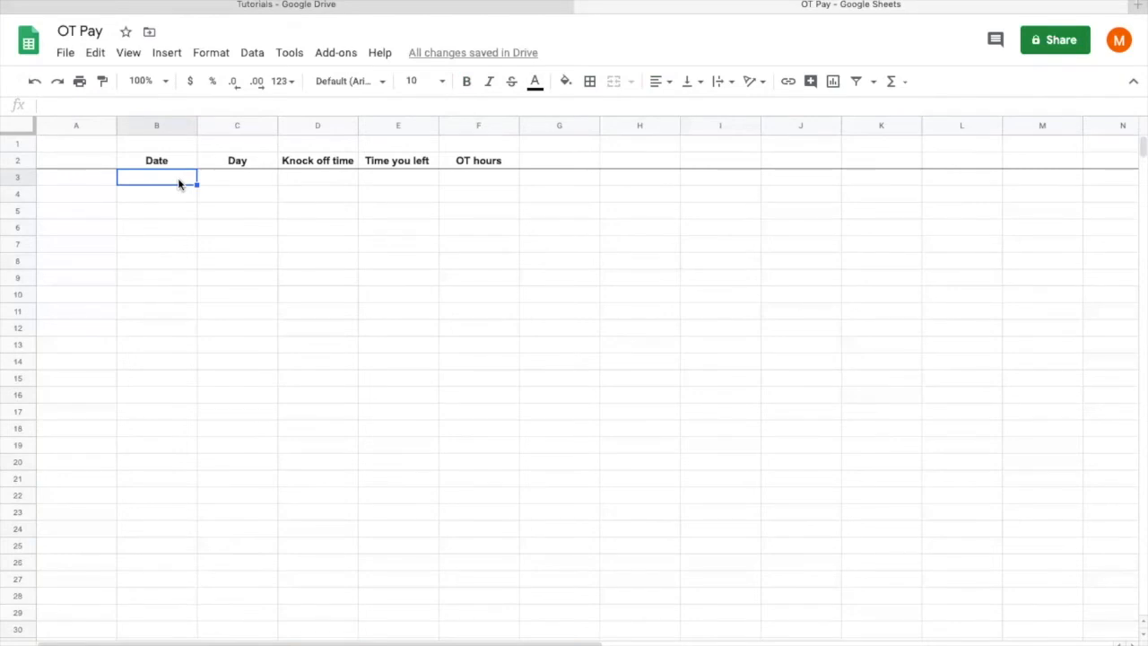
# Step: Fill B3:E3 with 10 May 2020, Sunday, 2:00 PM and 2:40 PM
pyautogui.write('10')
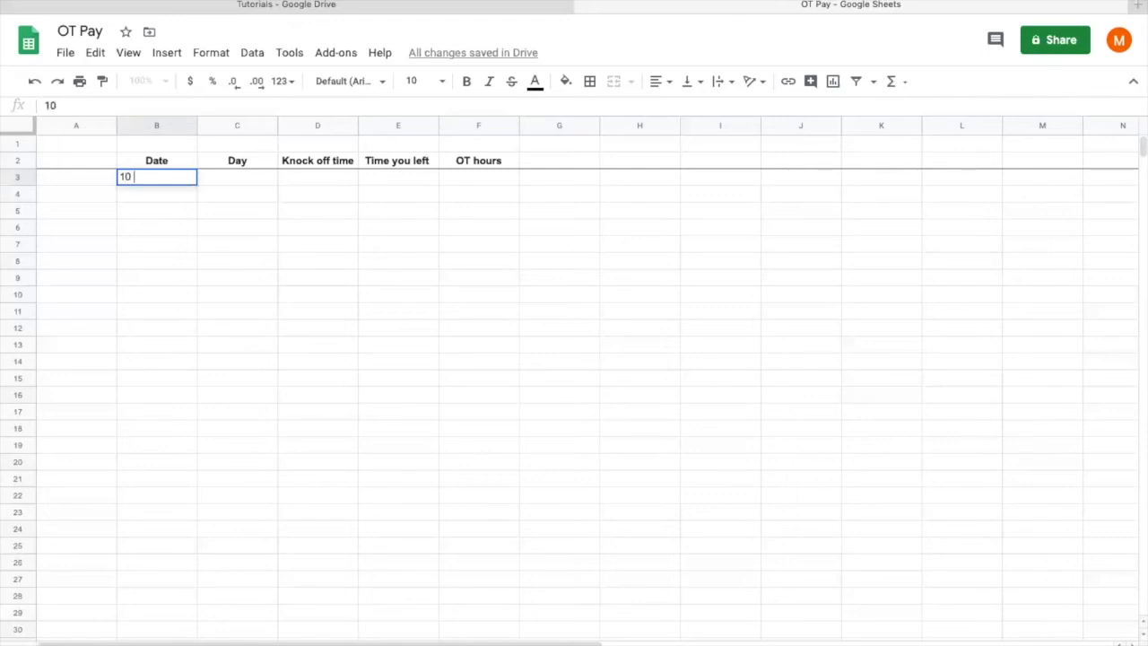
pyautogui.write('May 2020')
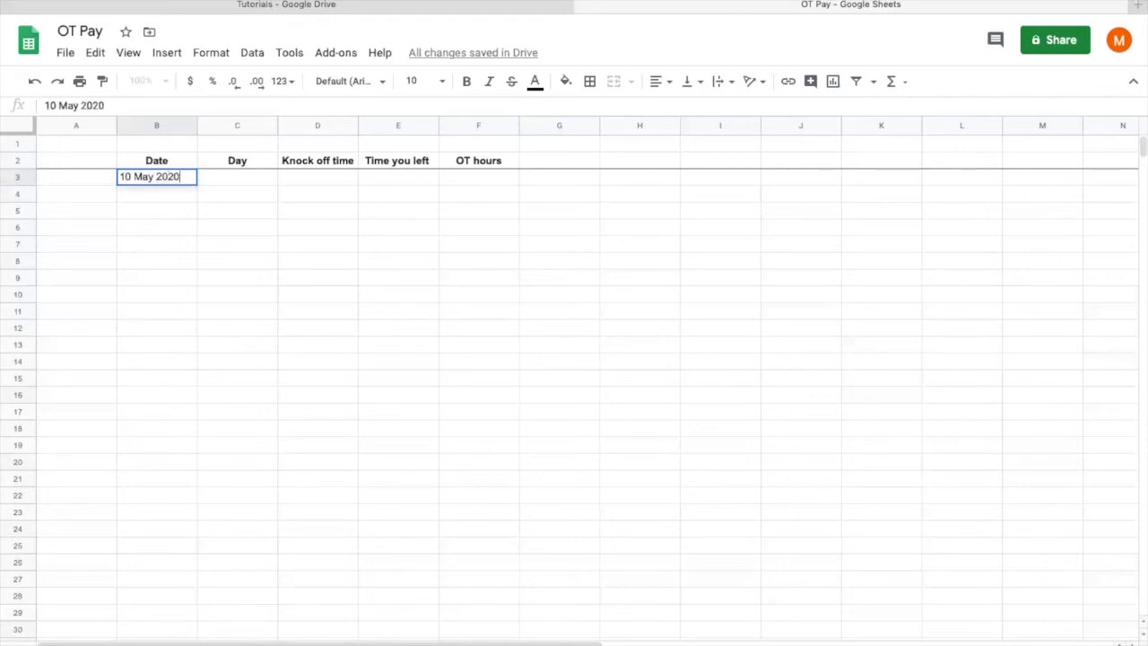
pyautogui.write('Sunday')
pyautogui.click(318, 177)
pyautogui.write('2')
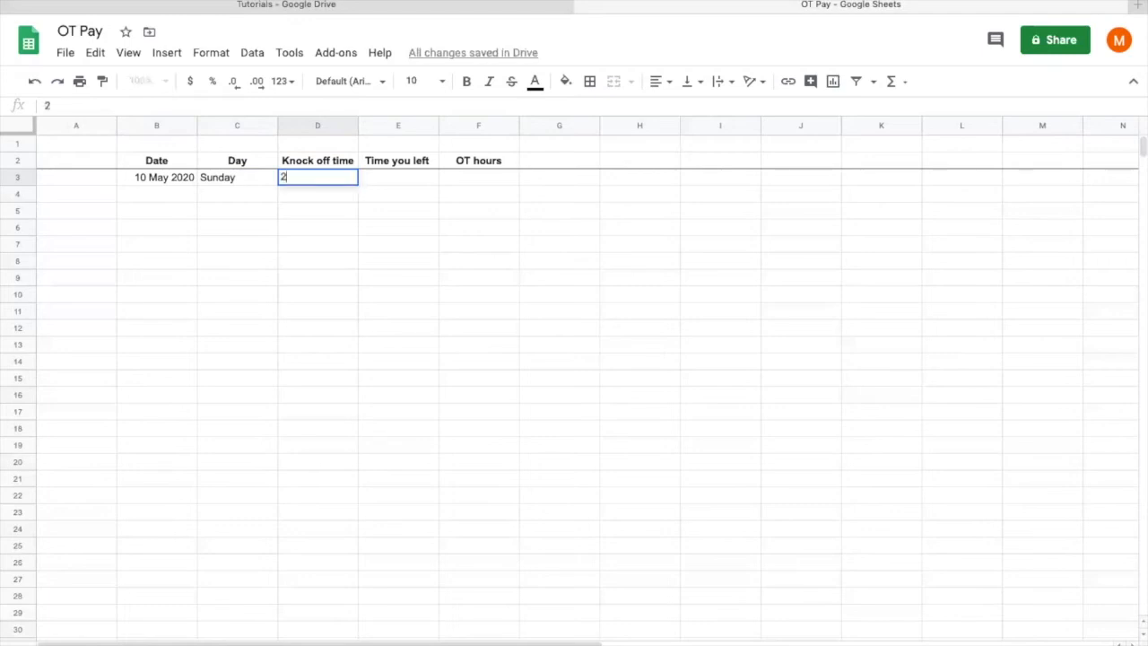
pyautogui.write(':00 PM')
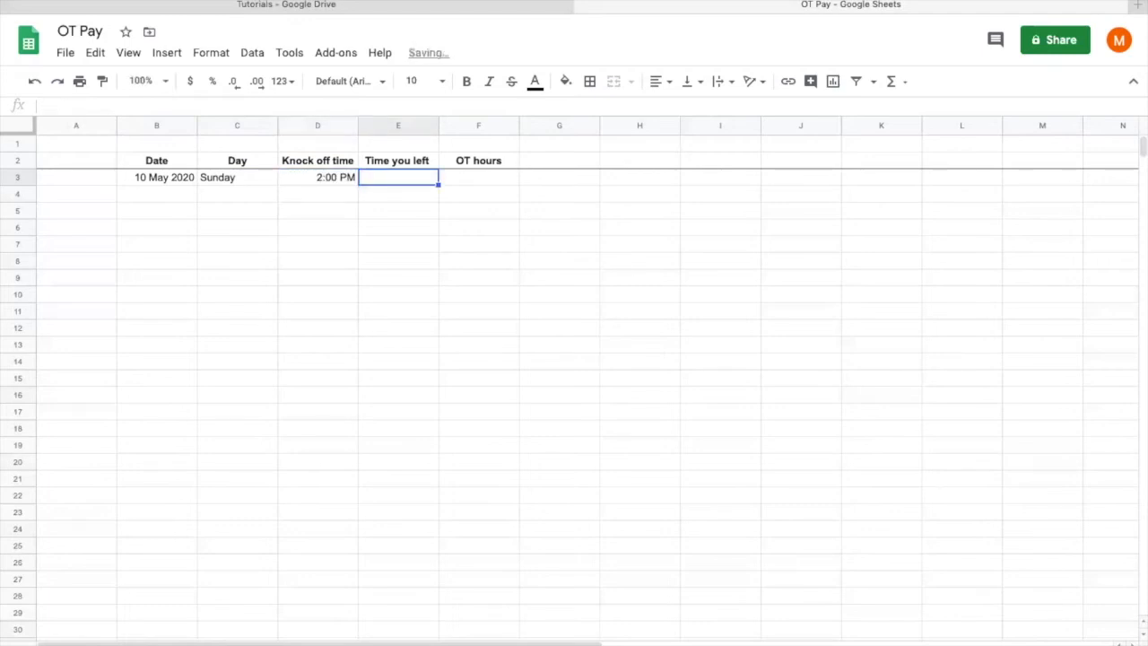
pyautogui.write('2')
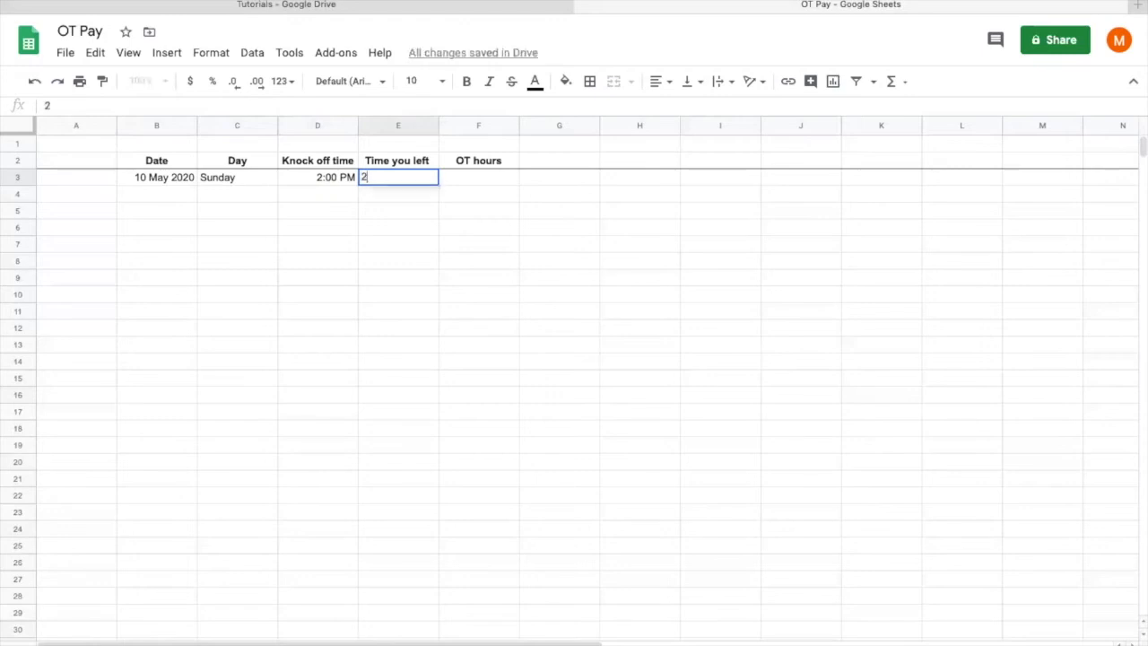
pyautogui.write('.')
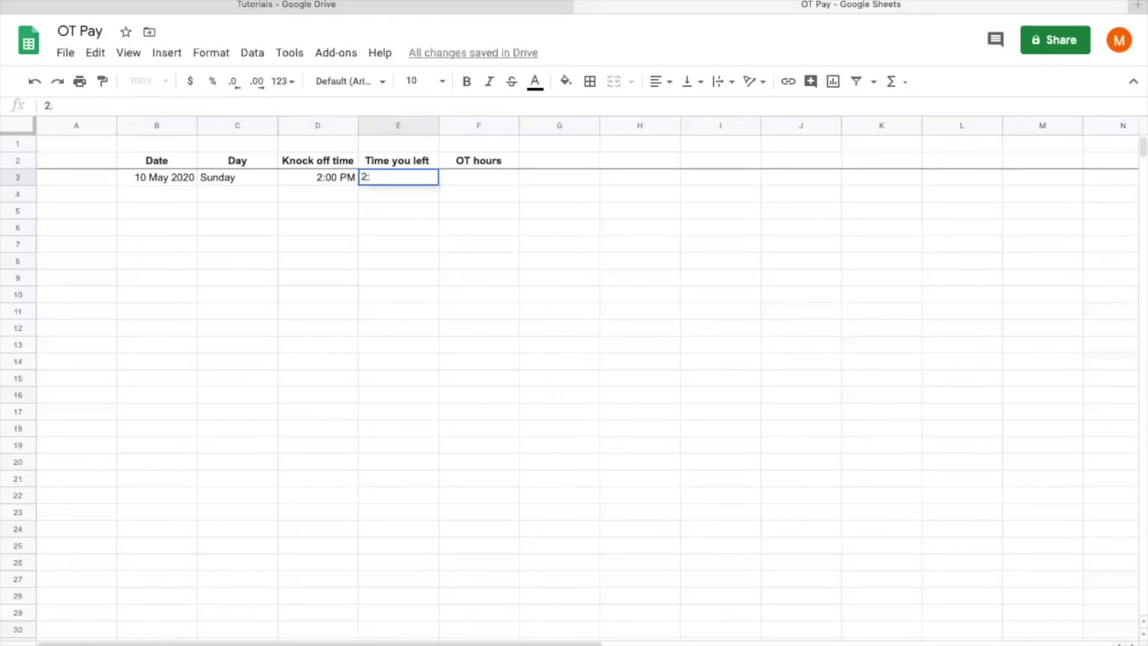
pyautogui.write(':40pm')
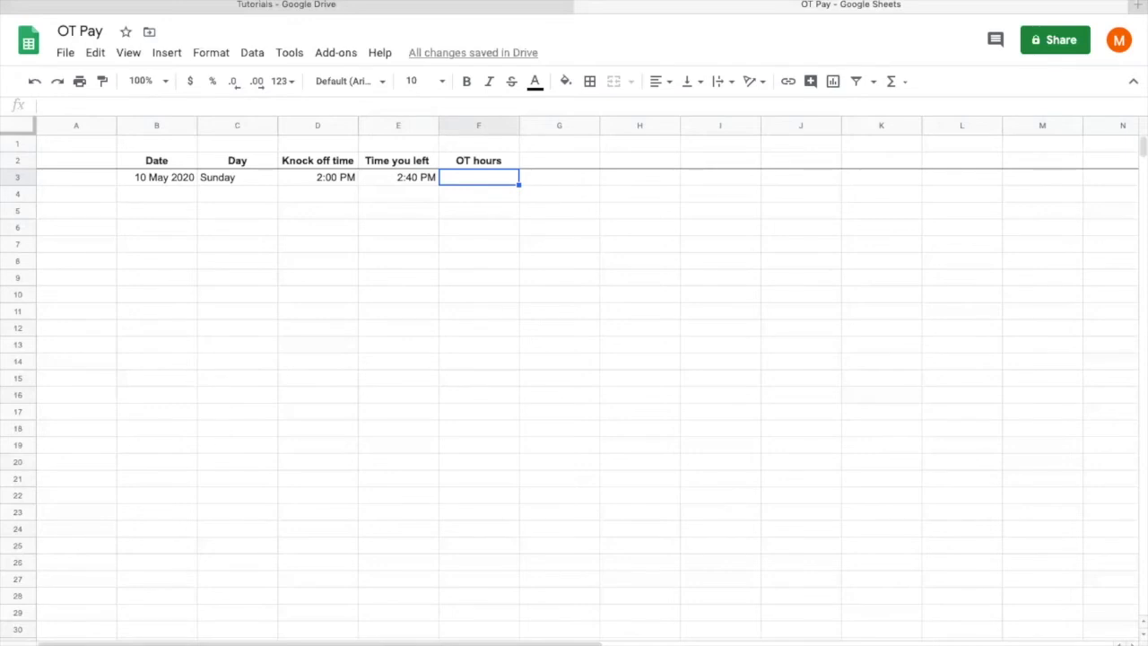
# Step: Build the F3 formula subtracting knock off time D3 from time left E3
pyautogui.write('=E3-')
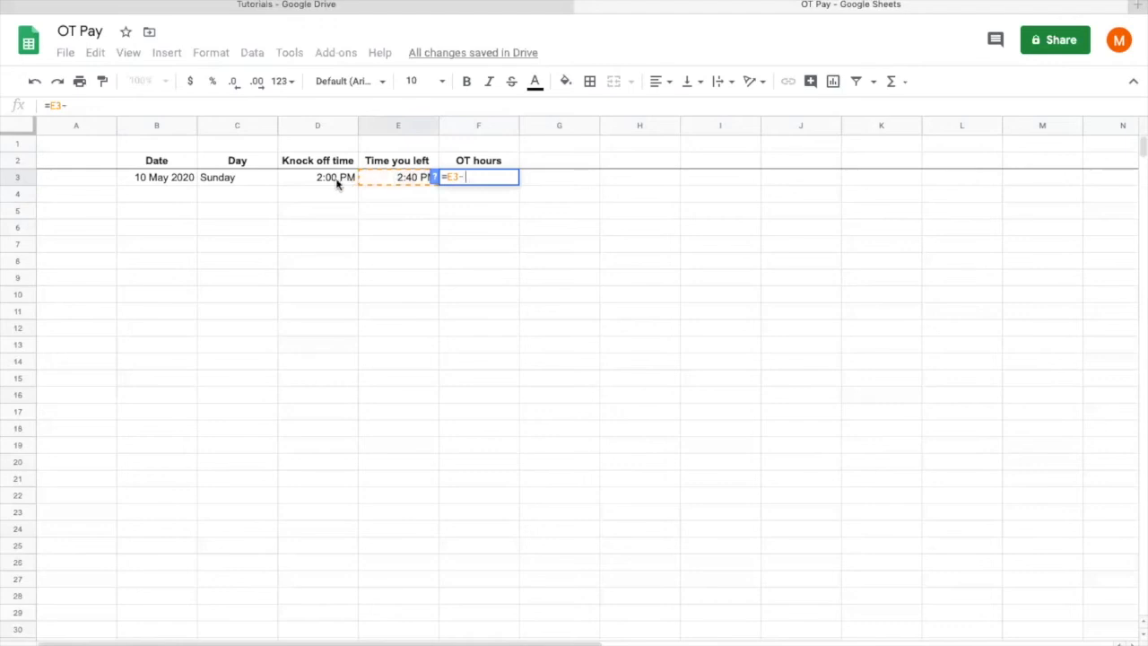
pyautogui.click(317, 176)
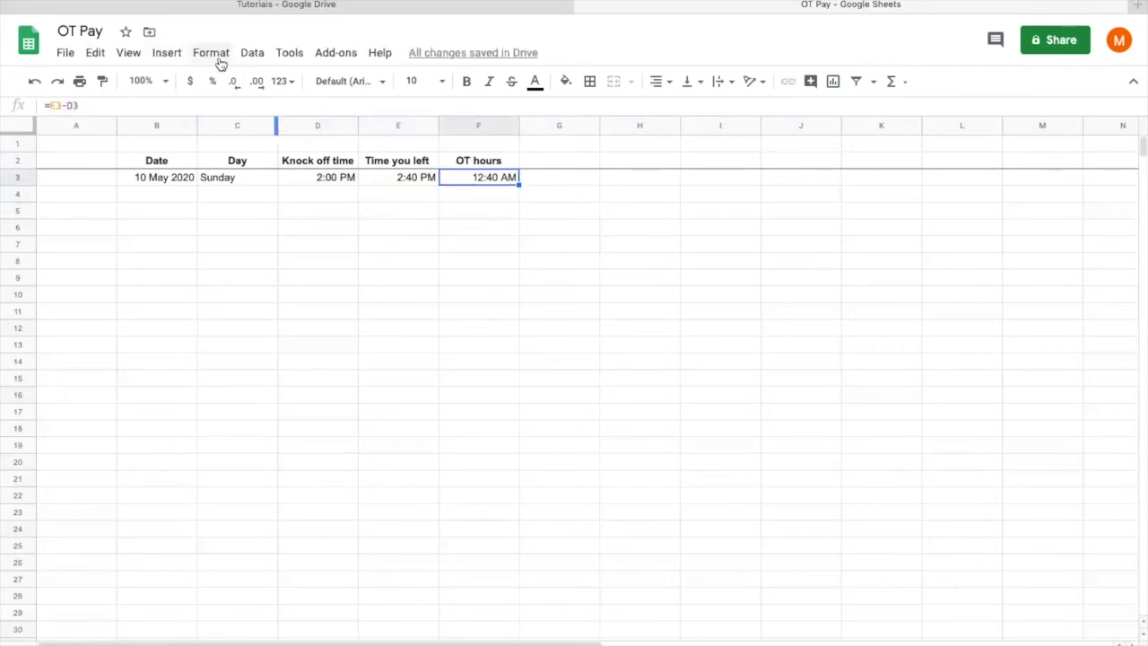
# Step: Format F3 as a Duration so it reads 0:40:00
pyautogui.click(210, 52)
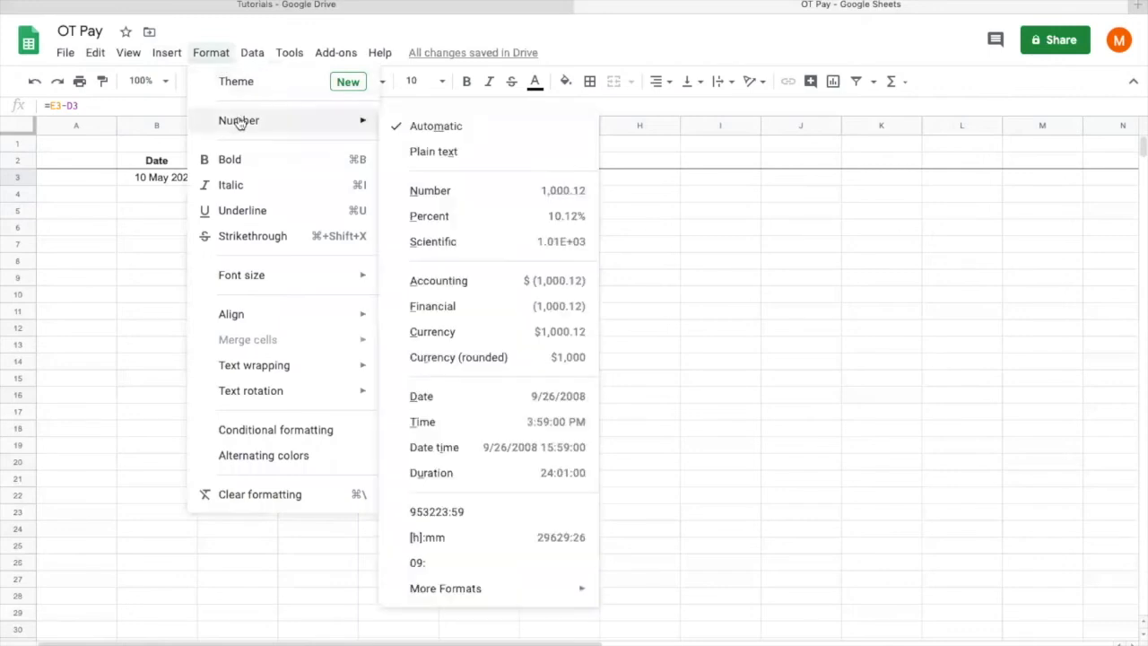
pyautogui.moveTo(453, 479)
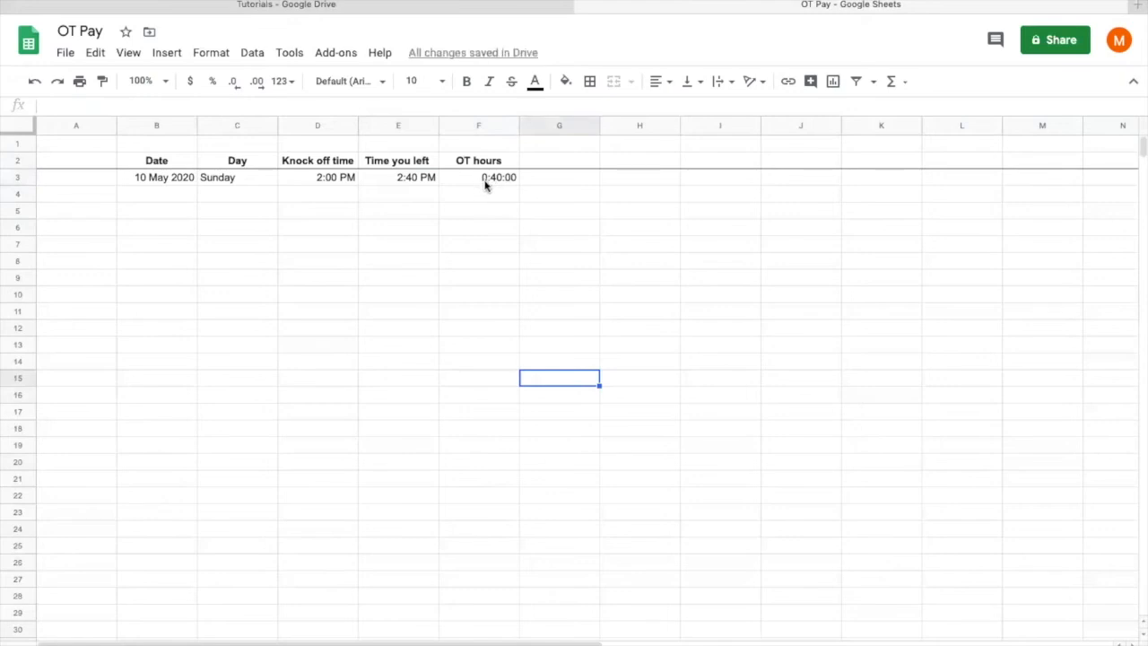
pyautogui.moveTo(491, 189)
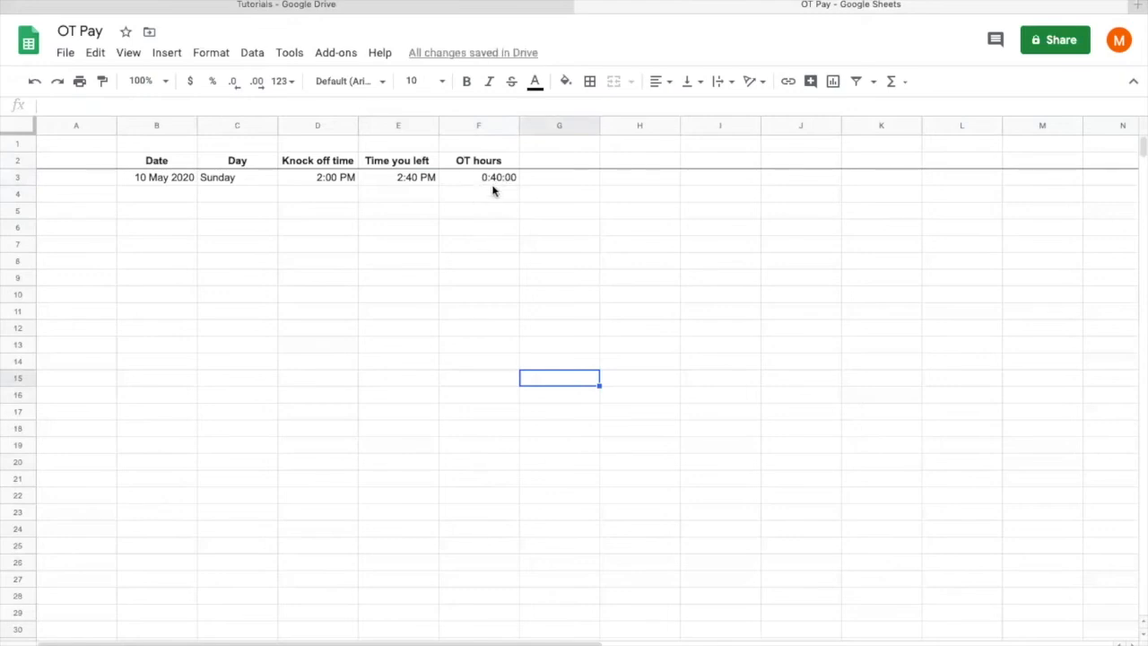
pyautogui.moveTo(489, 188)
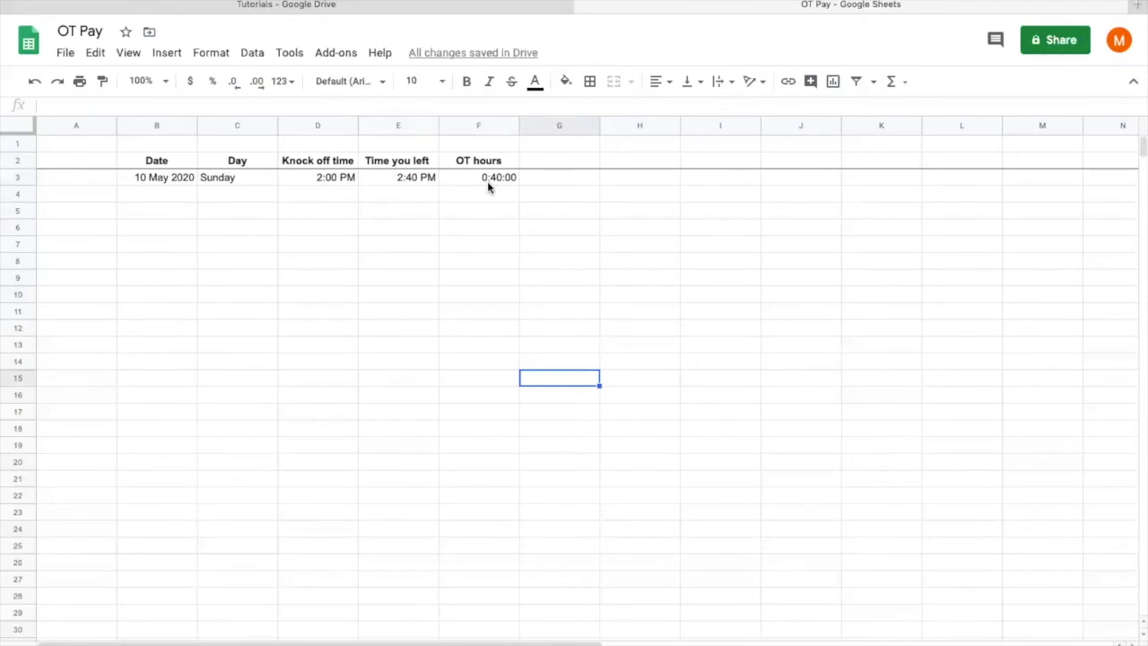
pyautogui.moveTo(499, 176)
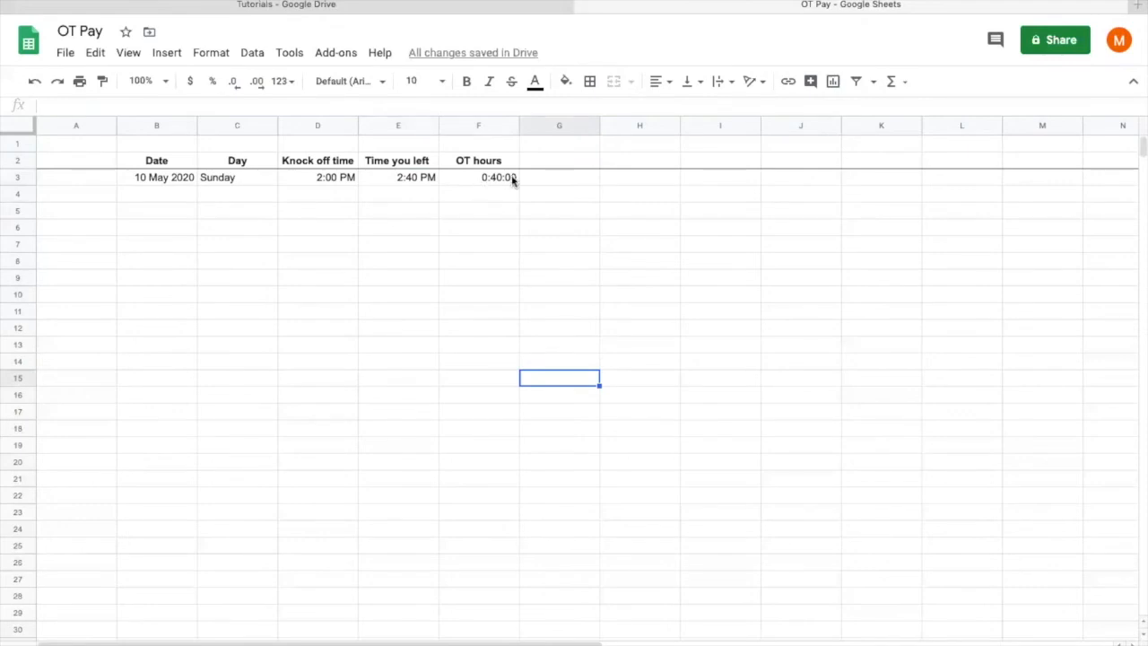
pyautogui.click(478, 177)
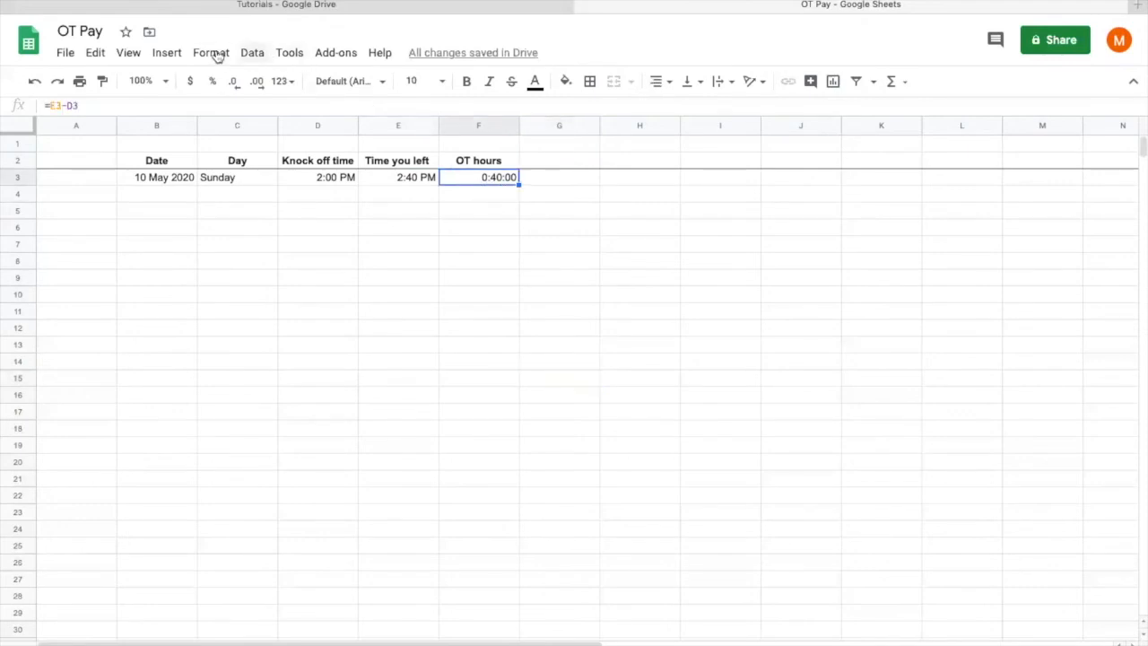
# Step: Apply a custom hours-and-minutes format to F3, showing 0:40 without seconds
pyautogui.click(211, 52)
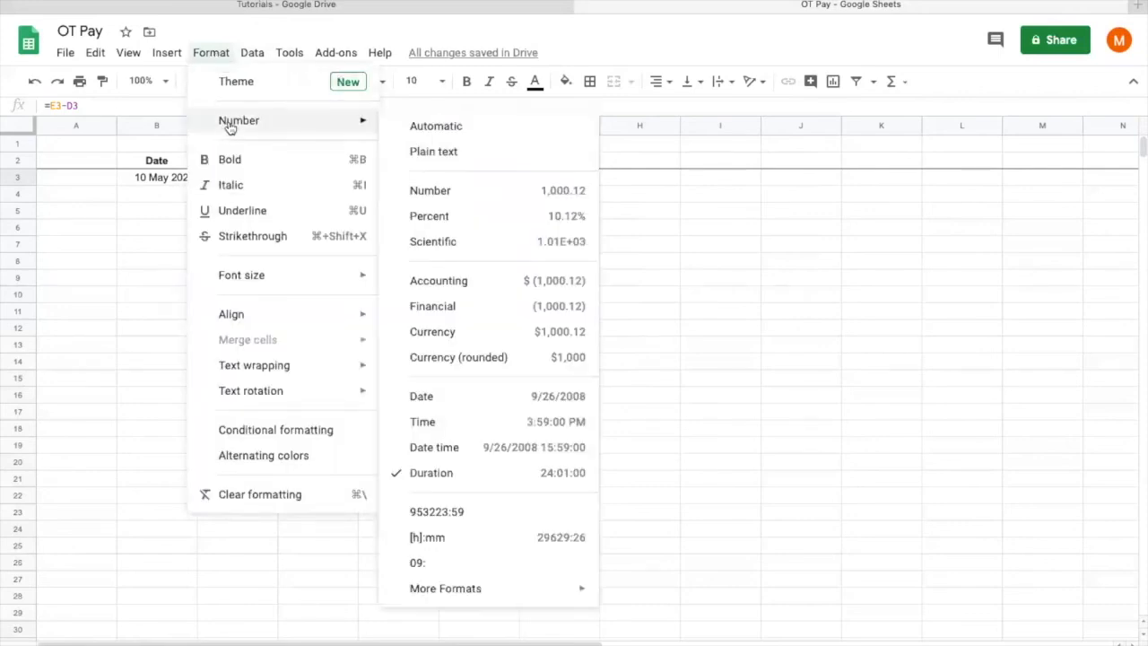
pyautogui.moveTo(445, 587)
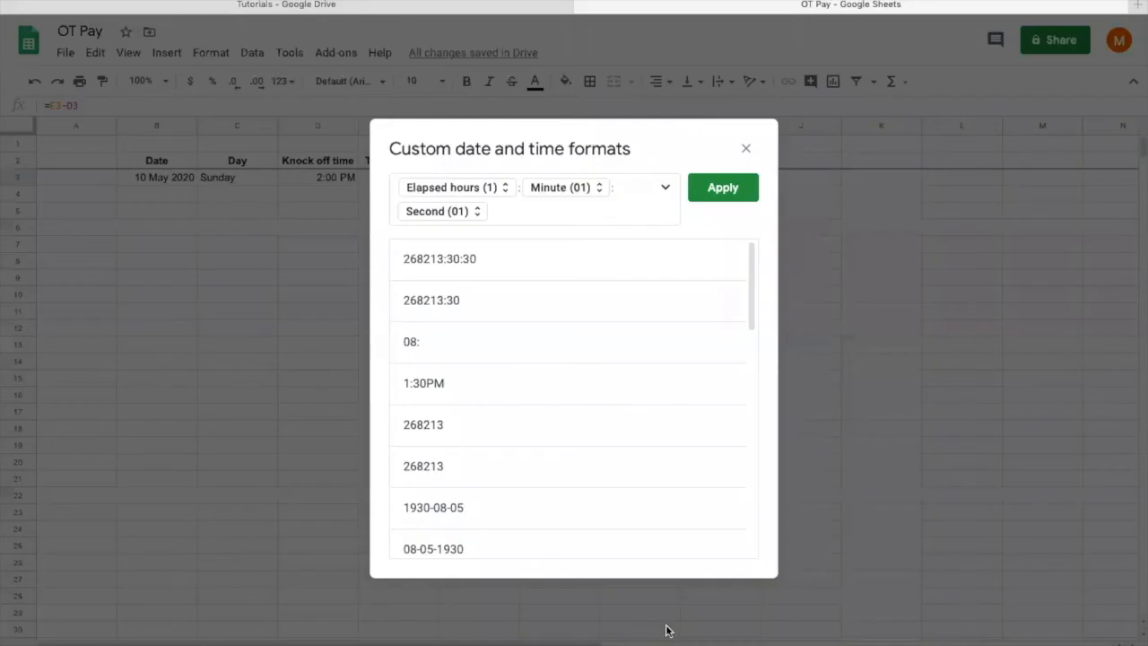
pyautogui.click(443, 211)
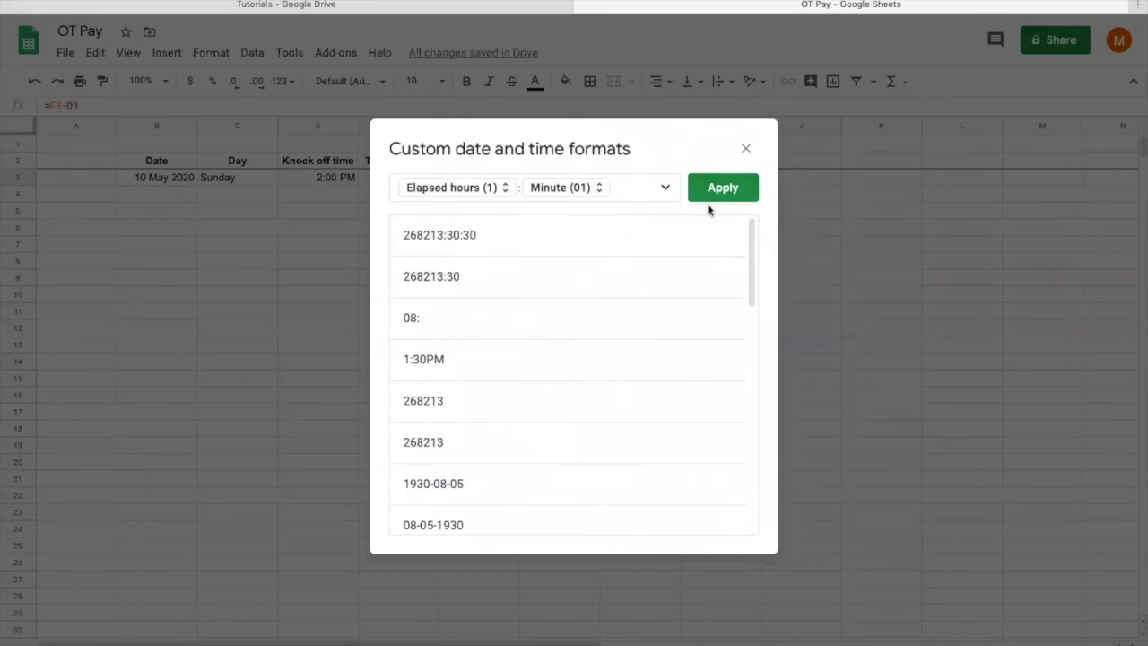
pyautogui.click(722, 188)
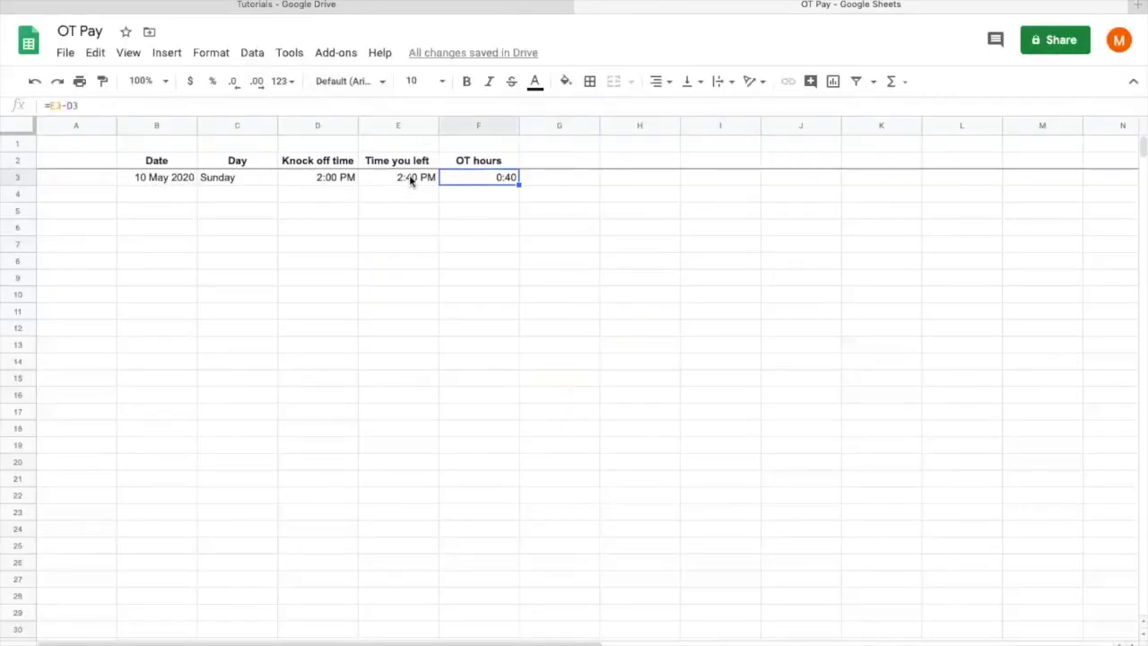
# Step: Centre all row 3 values, from 10 May 2020 to 0:40
pyautogui.click(478, 211)
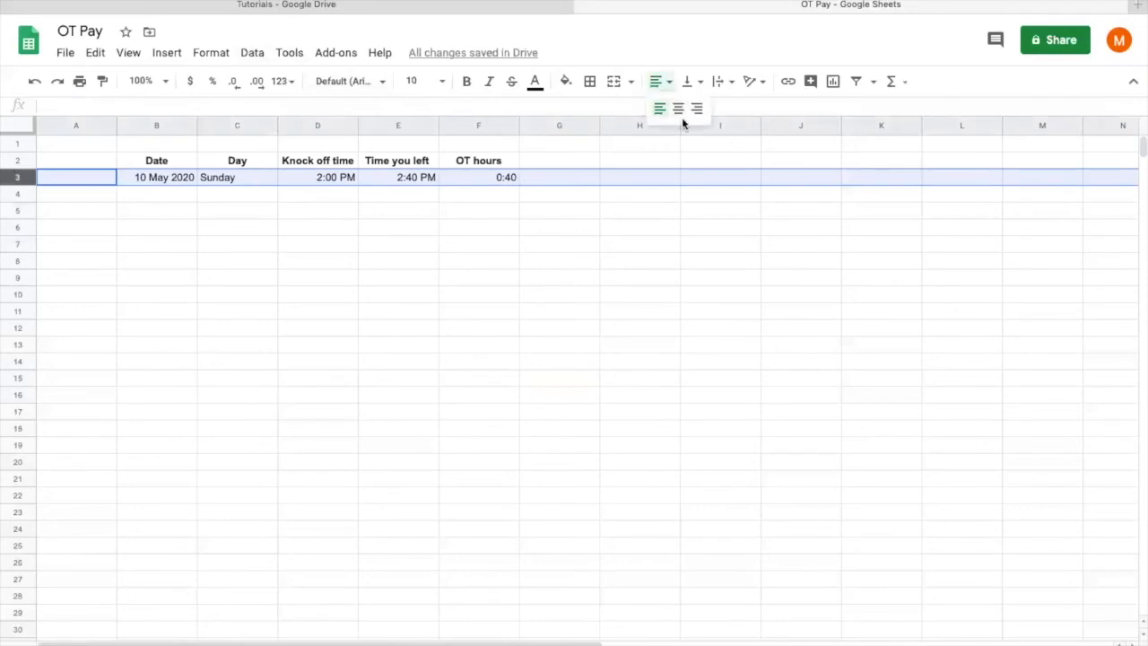
pyautogui.moveTo(678, 109)
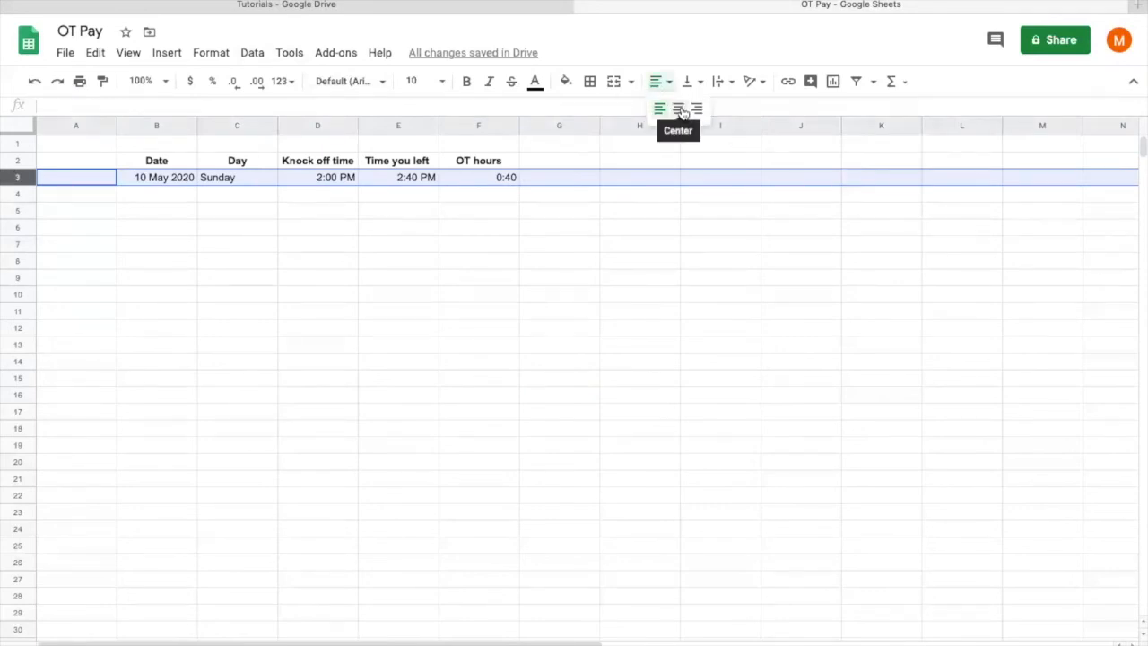
pyautogui.click(157, 194)
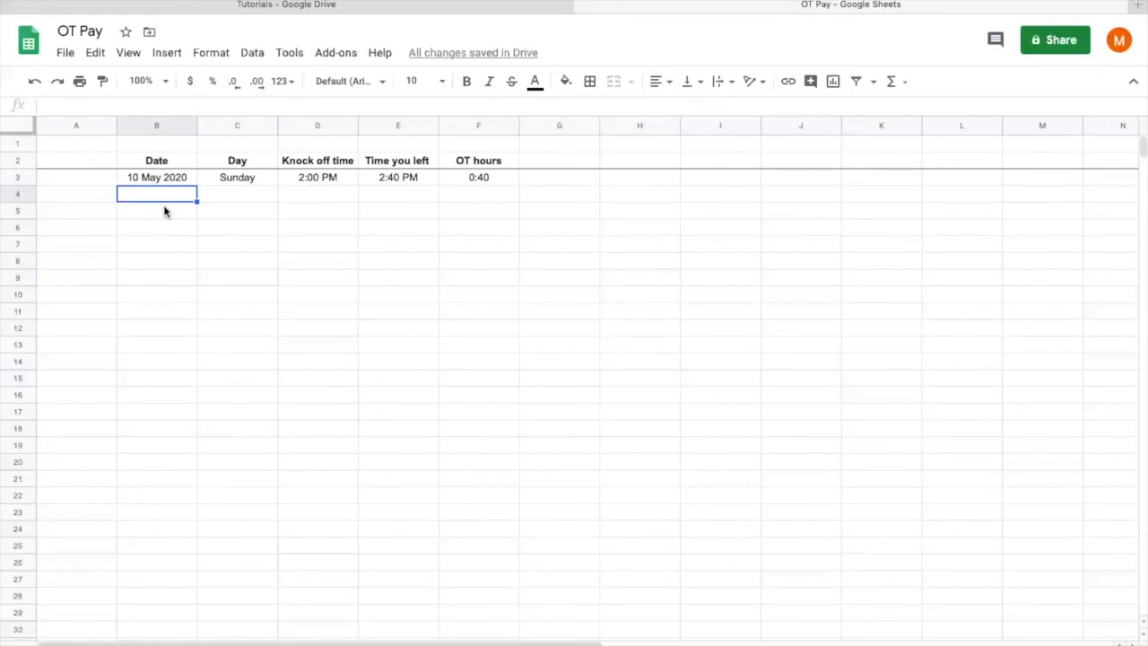
# Step: Enter 11 May 2020, Monday, 6:00 PM and 7:20 PM in B4:E4
pyautogui.write('1')
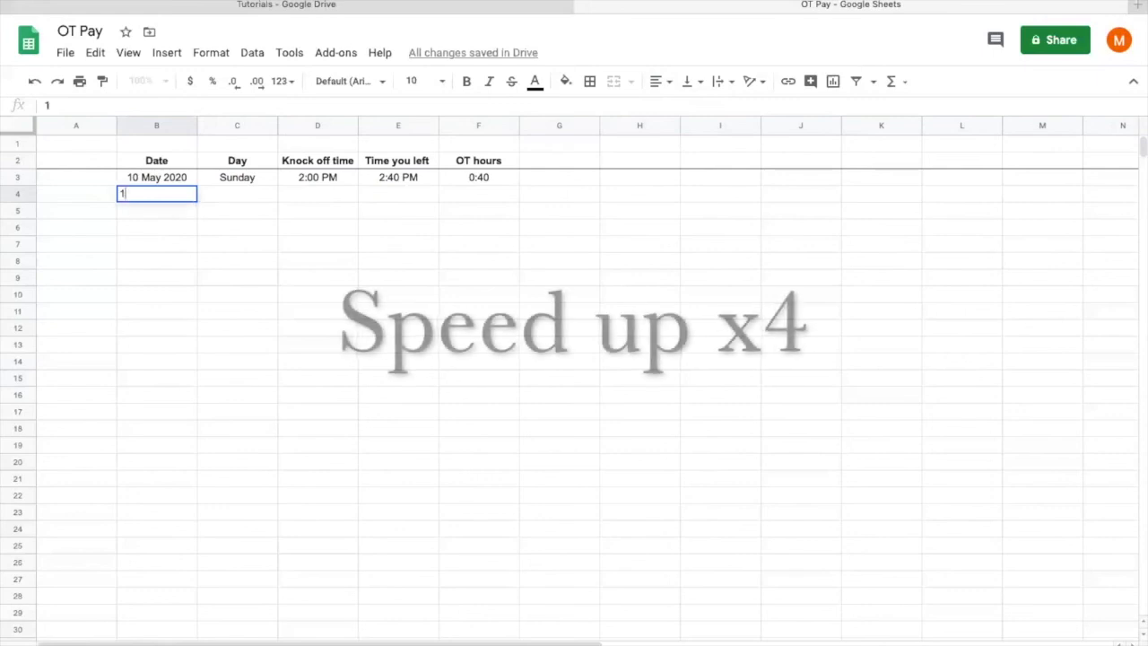
pyautogui.write('Monday')
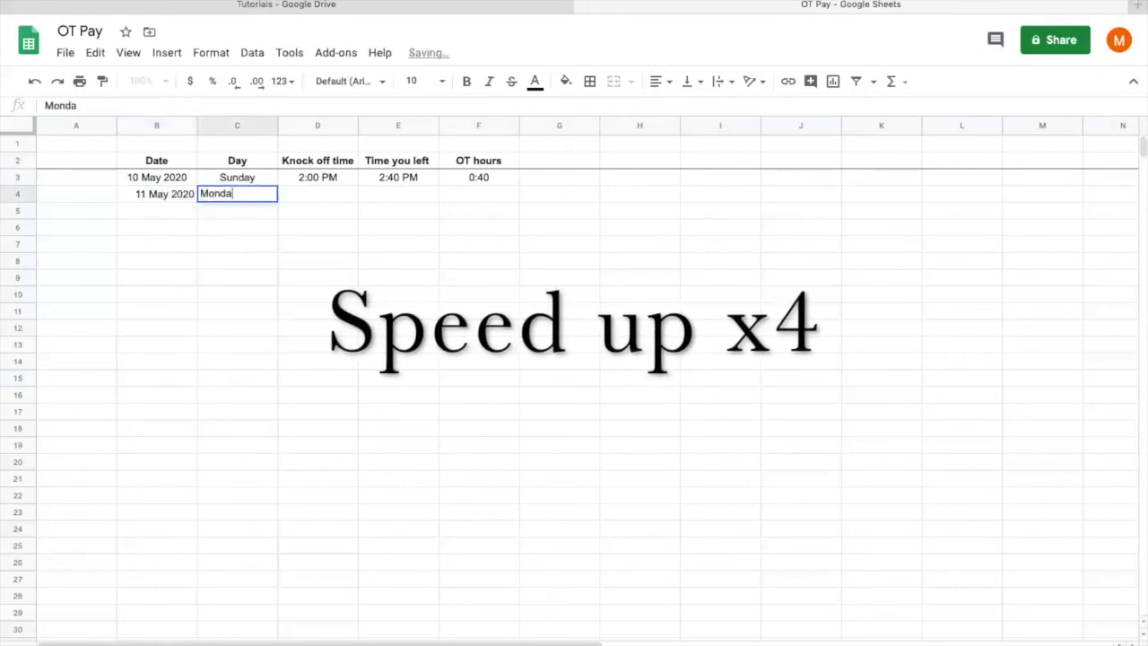
pyautogui.write('6:00pm')
pyautogui.click(398, 194)
pyautogui.write('7:20 PM')
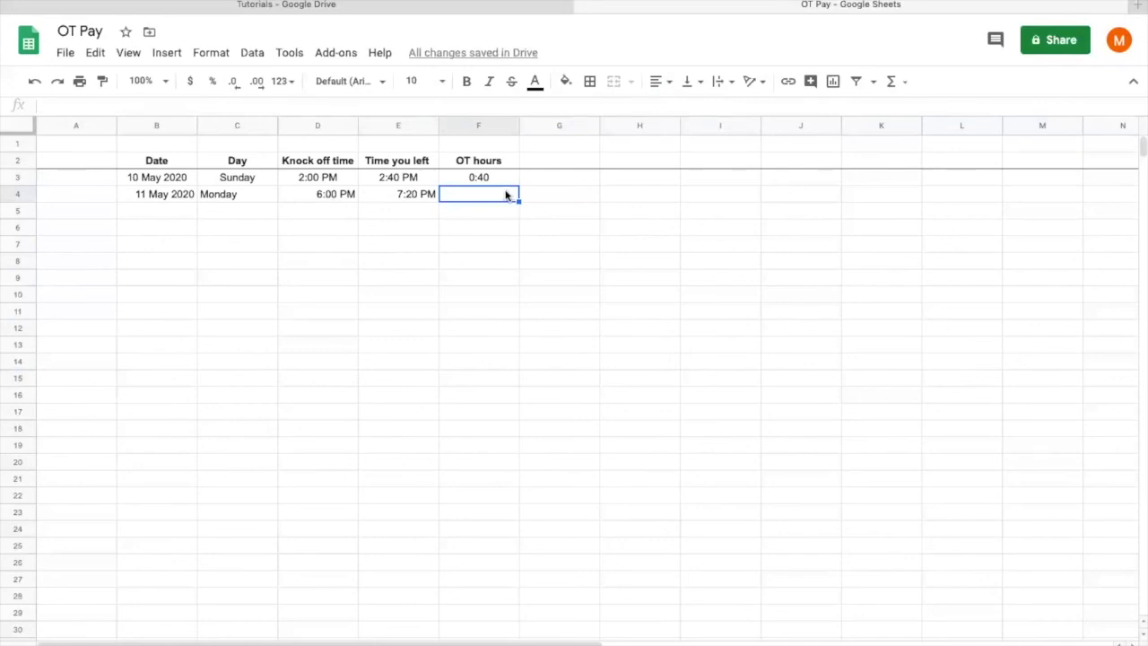
pyautogui.moveTo(493, 184)
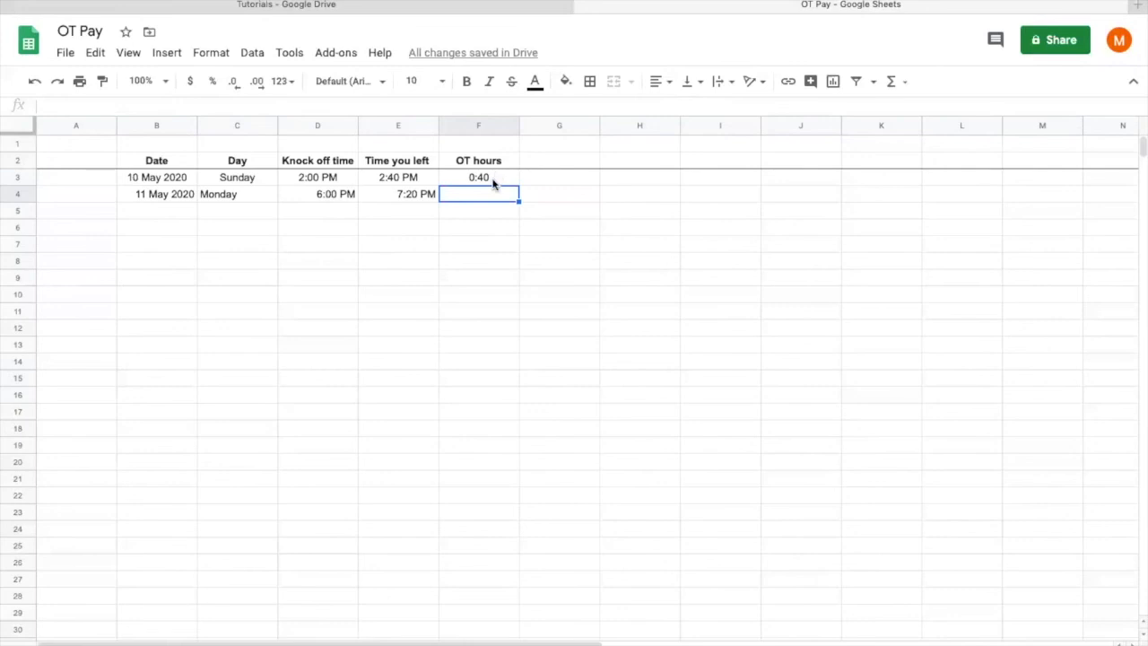
# Step: Fill the F3 OT hours formula down to F4, giving 1:20
pyautogui.click(478, 176)
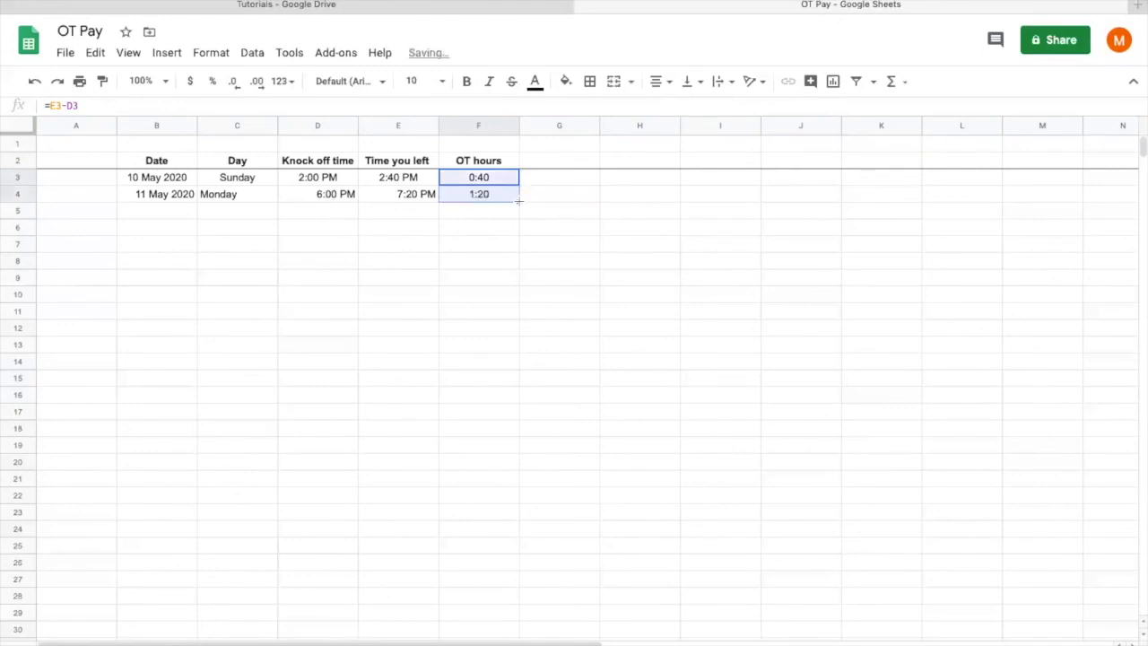
pyautogui.click(560, 260)
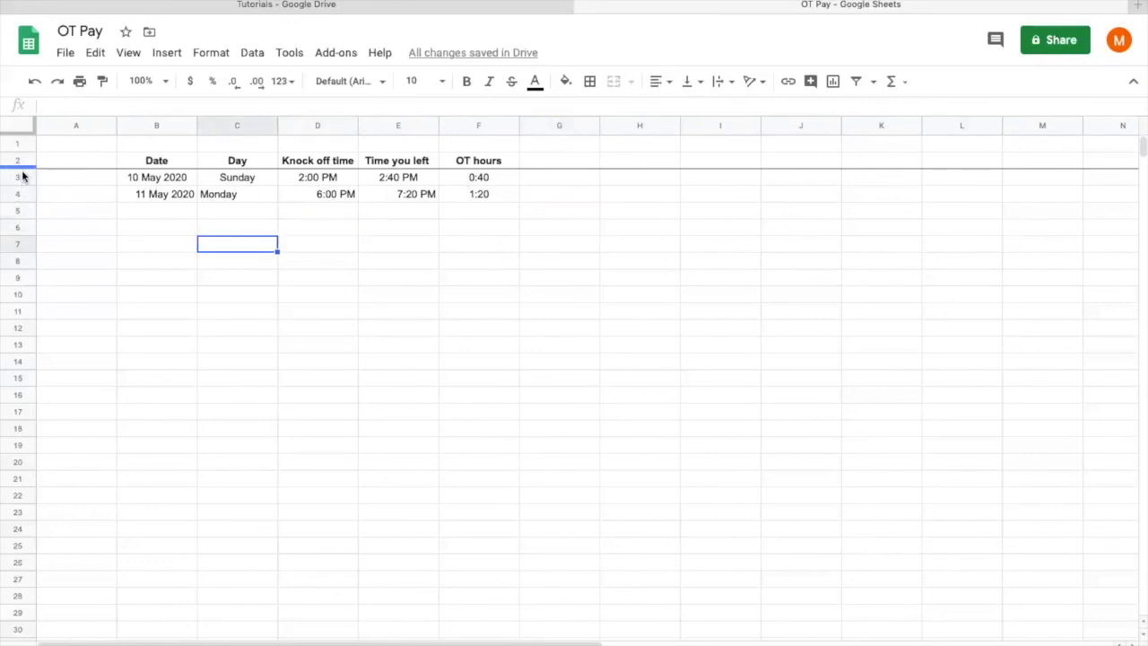
# Step: Add a top border across row 6, beneath the two overtime data rows
pyautogui.click(318, 243)
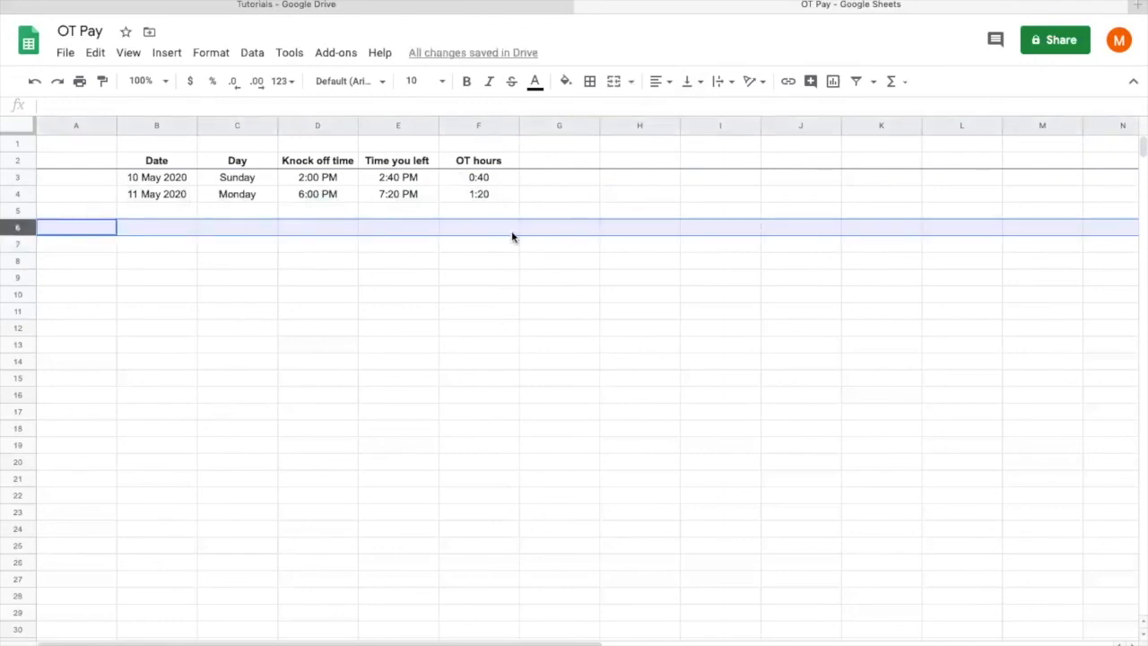
pyautogui.moveTo(585, 126)
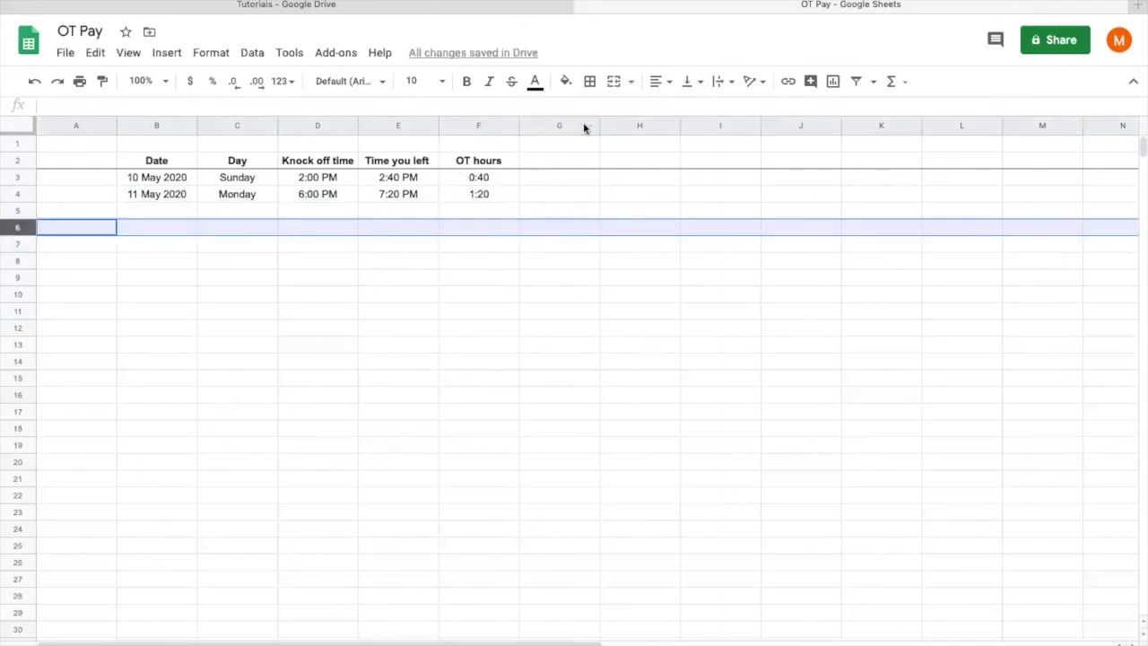
pyautogui.click(589, 80)
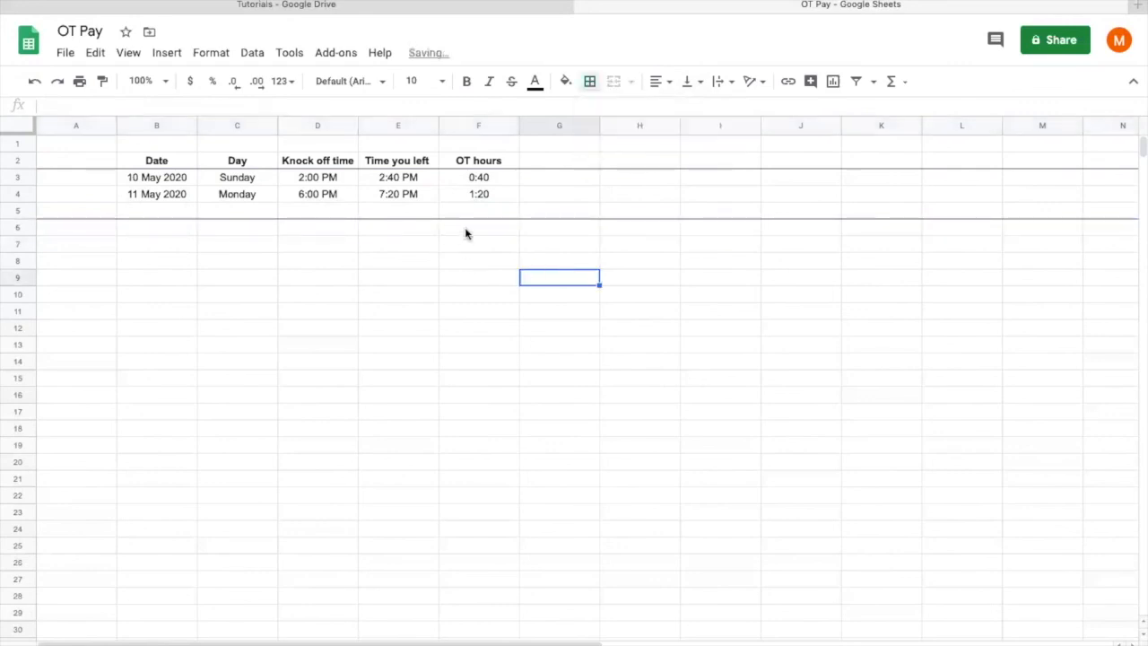
pyautogui.click(478, 227)
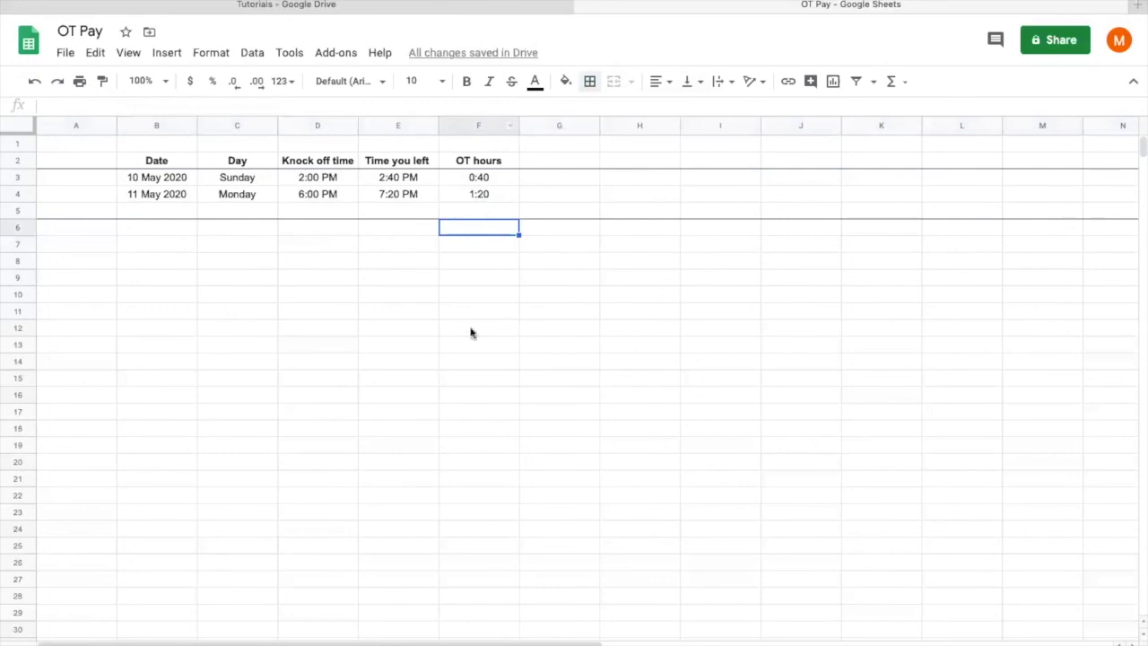
pyautogui.moveTo(492, 235)
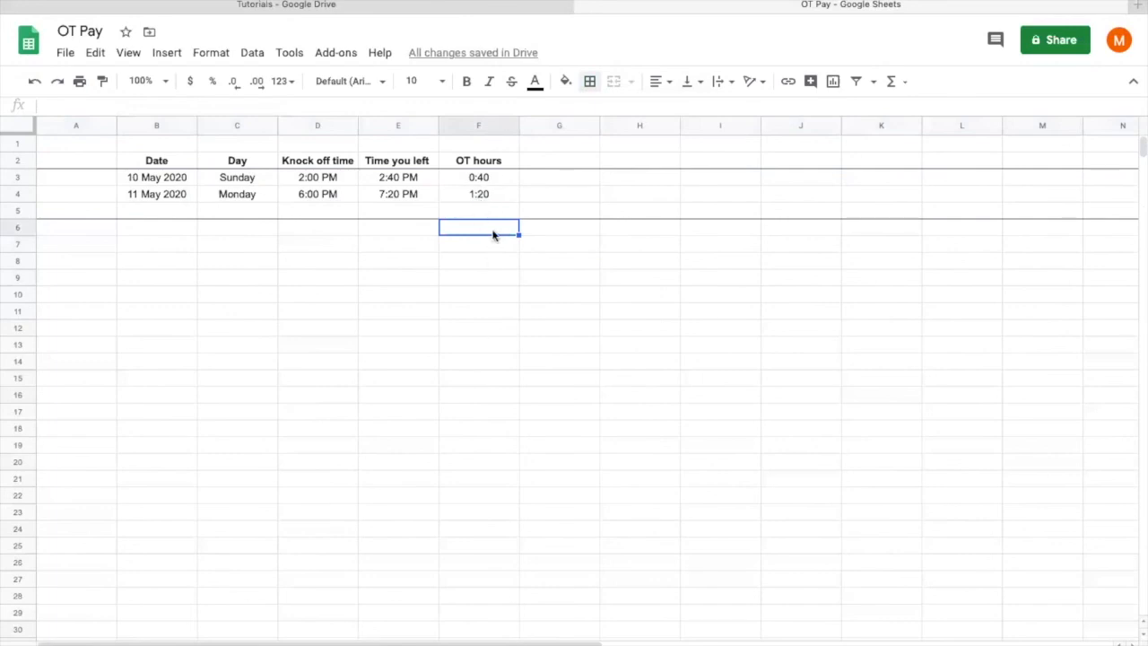
pyautogui.moveTo(494, 284)
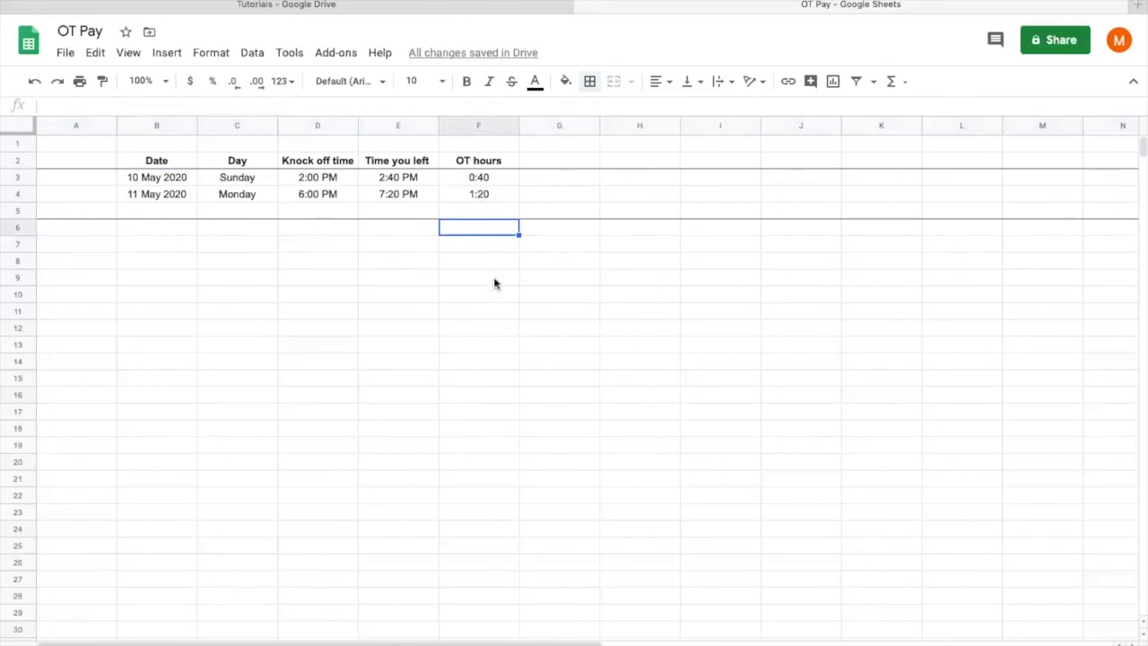
# Step: Enter =SUM(F3:F5) in F6 to total the OT hours as 2:00
pyautogui.write('=sum')
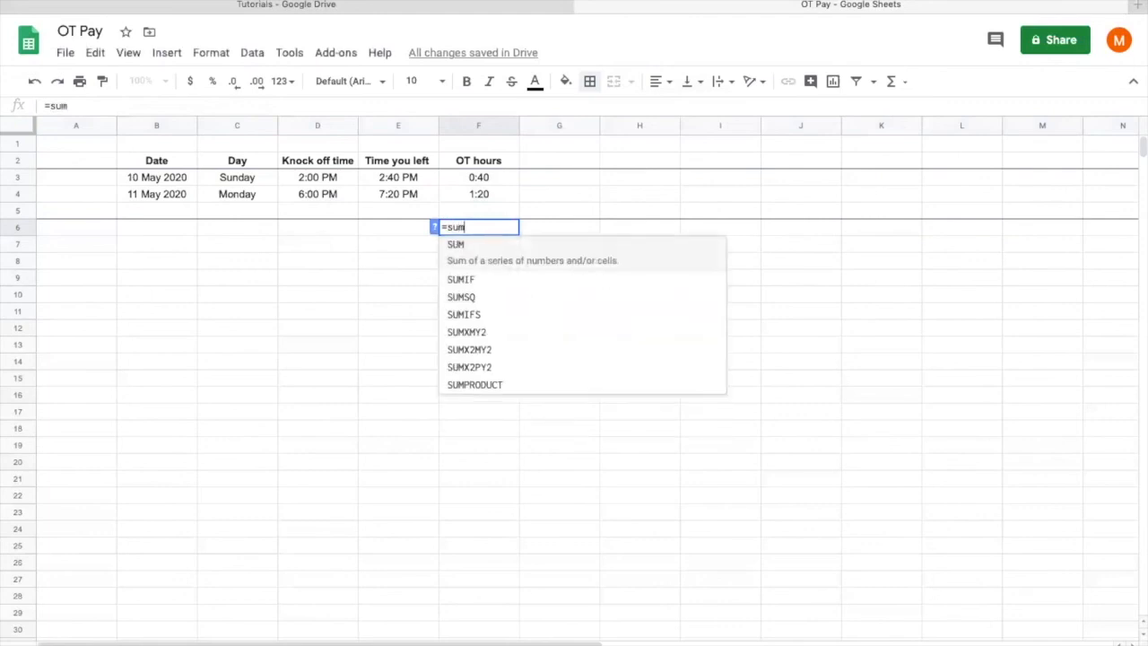
pyautogui.write('(')
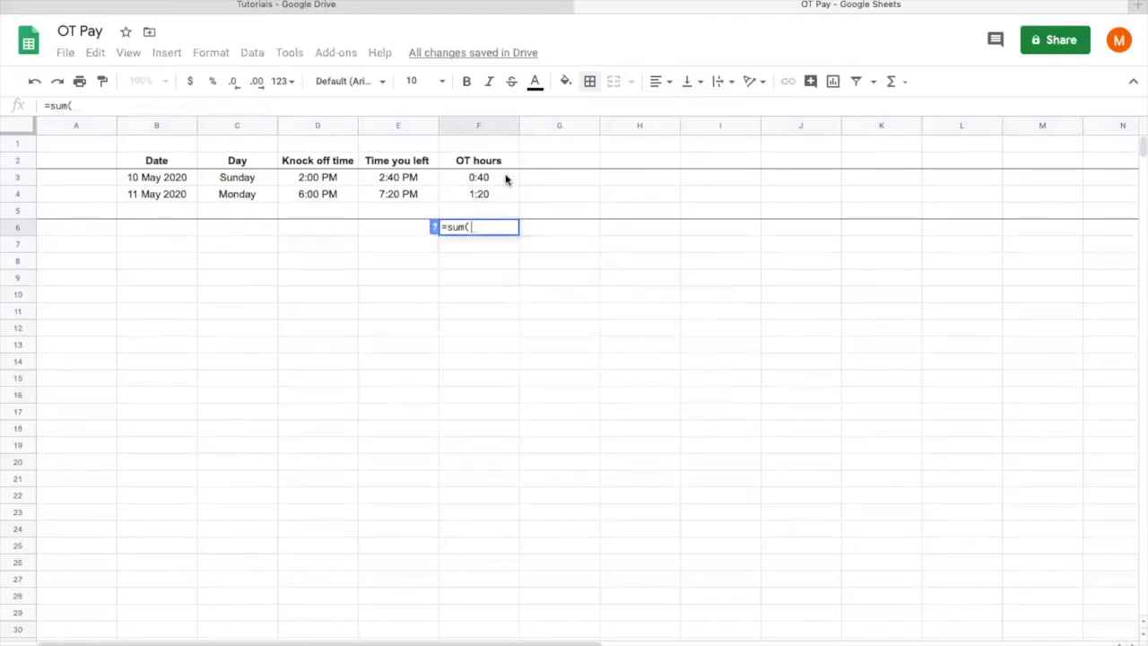
pyautogui.click(478, 177)
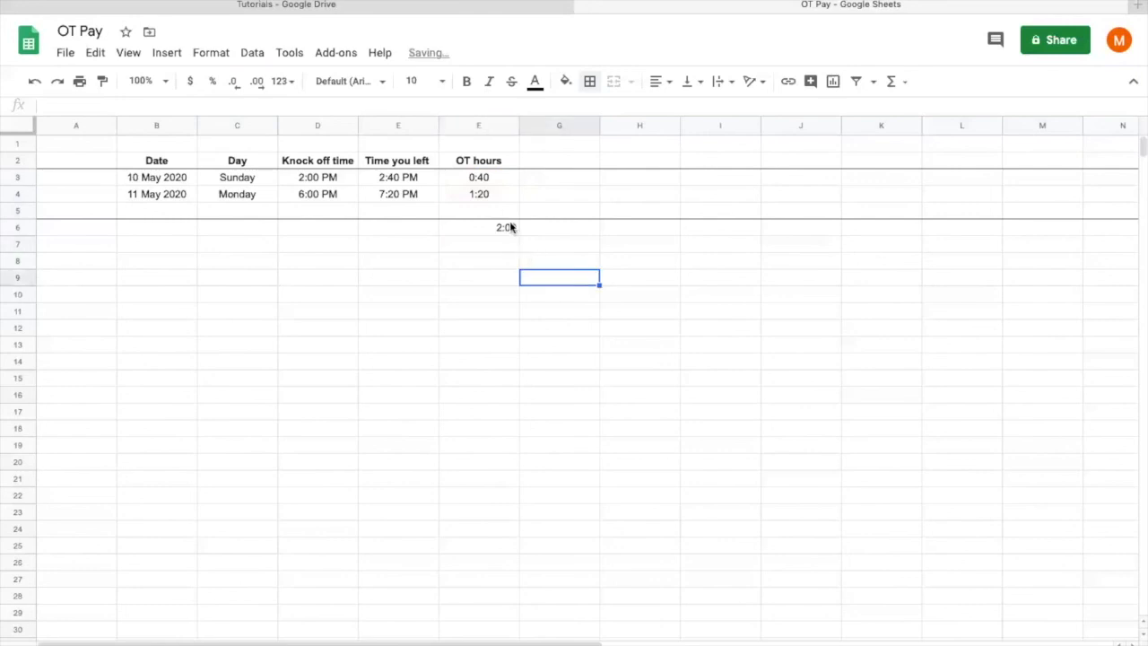
pyautogui.click(478, 227)
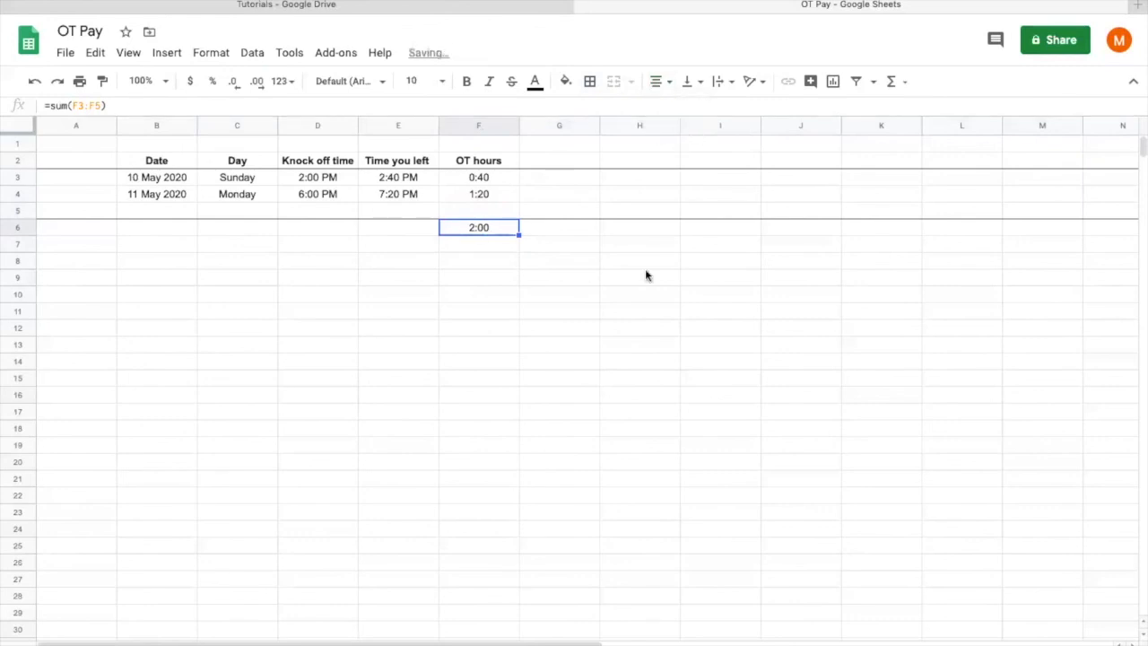
pyautogui.press('enter')
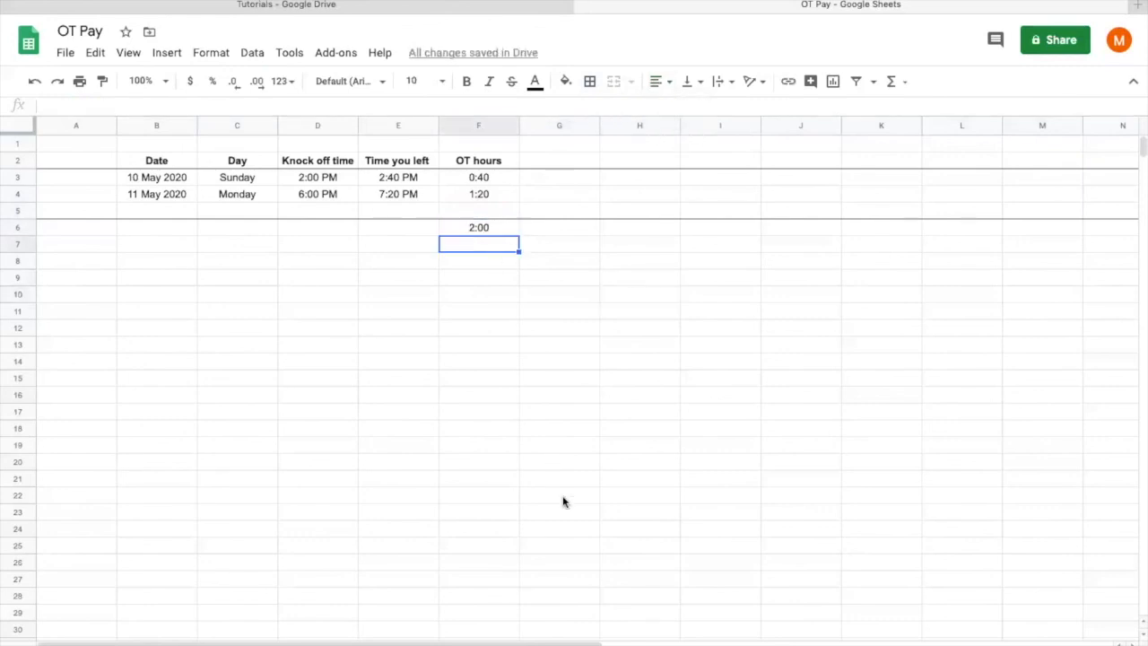
pyautogui.click(559, 495)
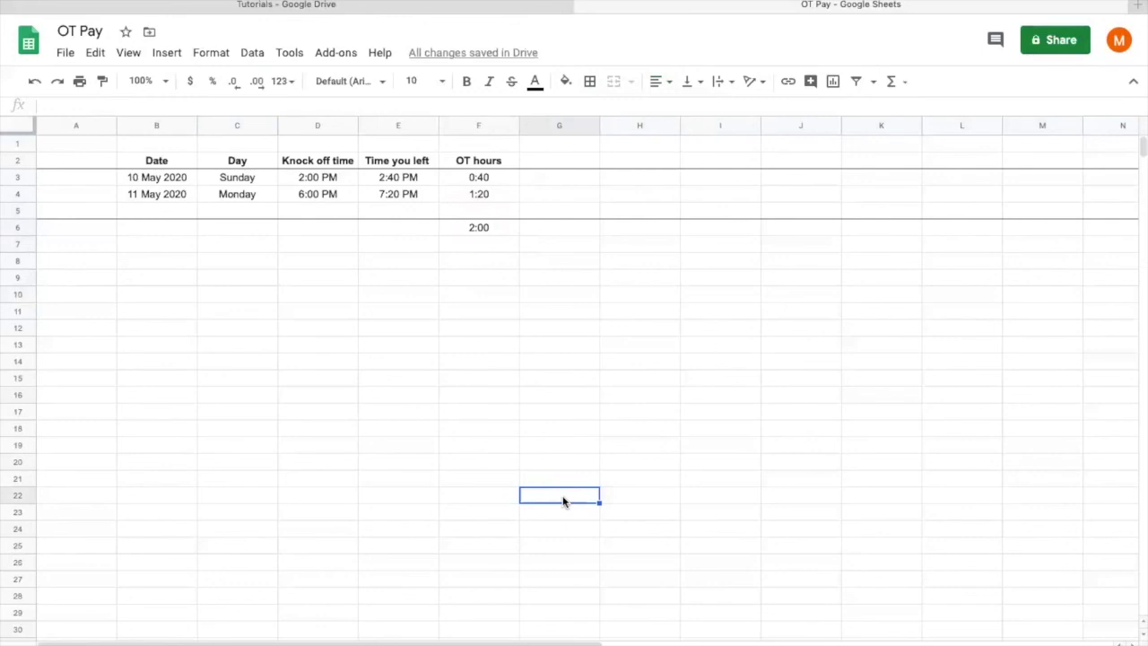